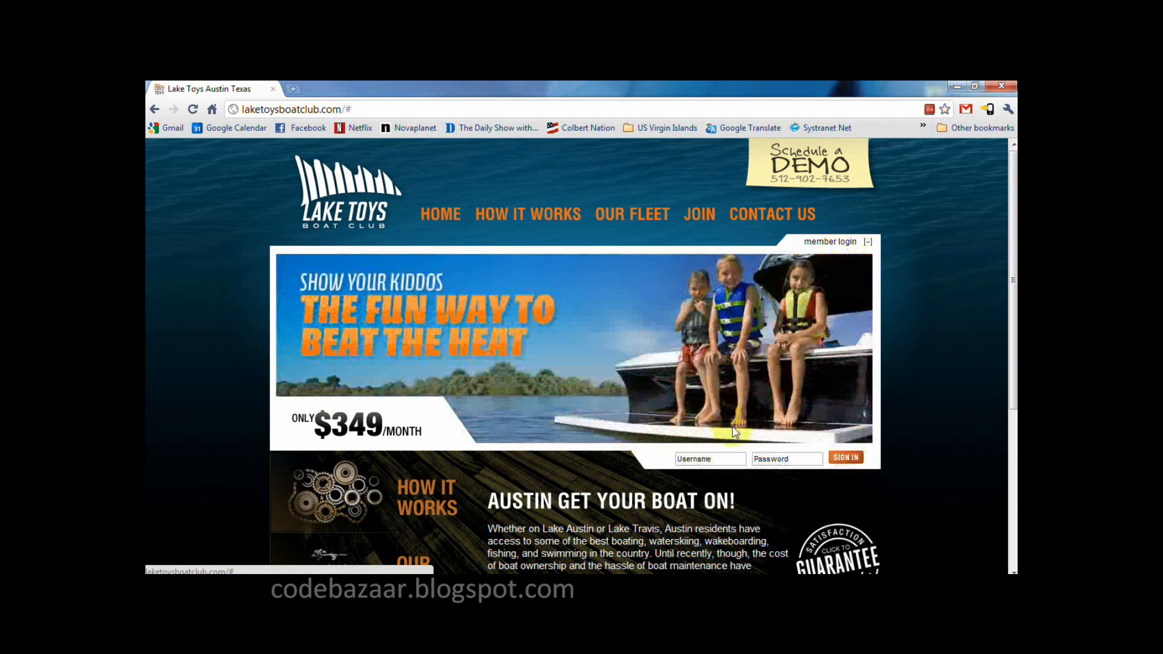
Log in to the BoatClub member area and bring up the reservation calendar
{"action": "left_click", "coordinate": [845, 458]}
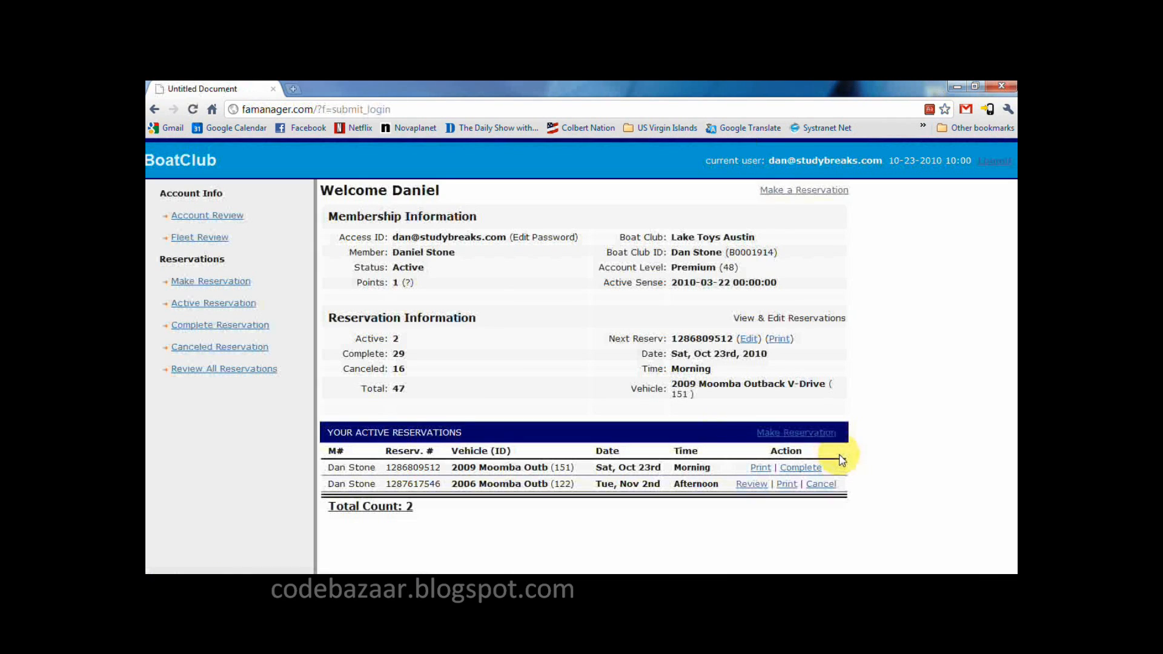
{"action": "left_click", "coordinate": [210, 281]}
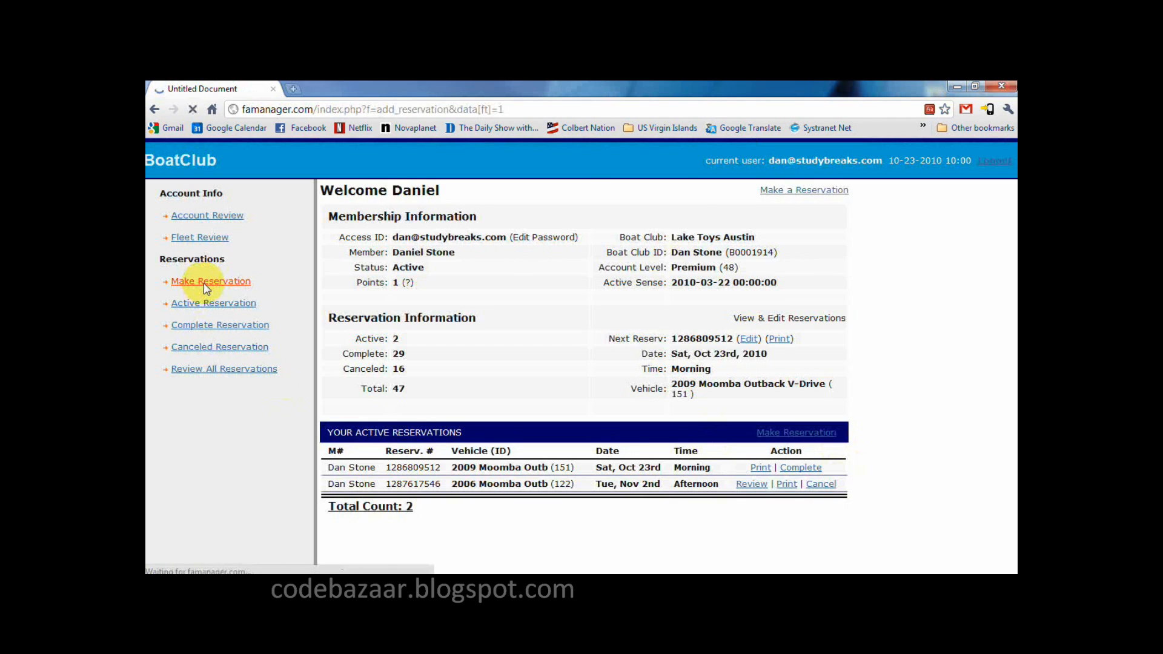
{"action": "left_click", "coordinate": [210, 281]}
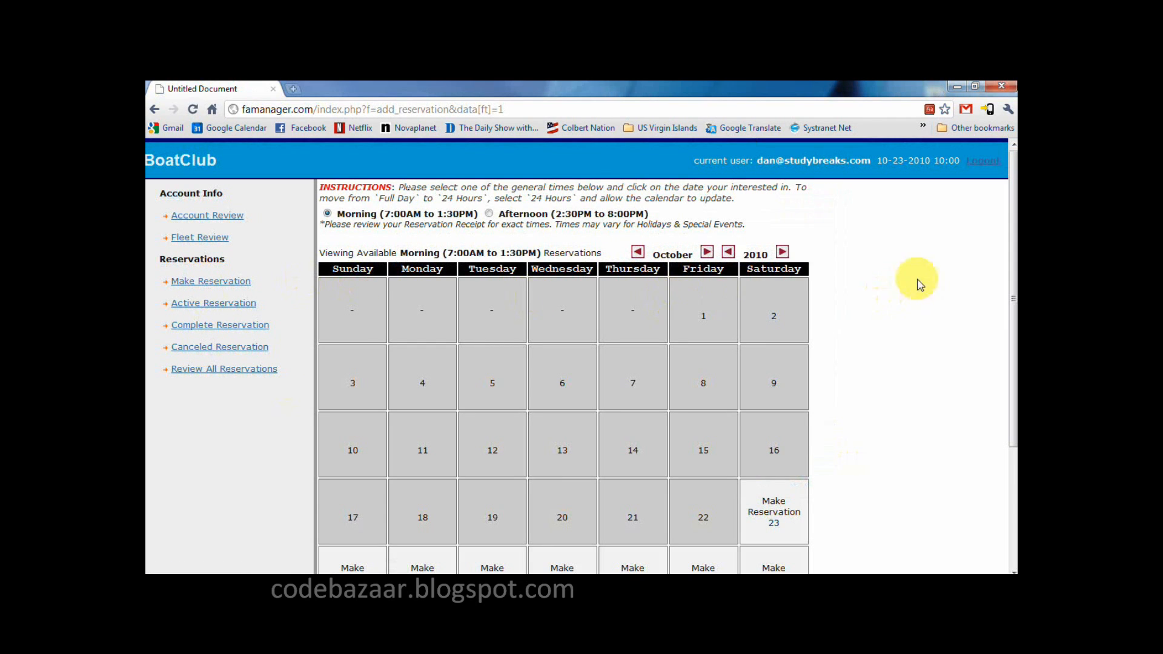
{"action": "scroll", "scroll_direction": "down", "scroll_amount": 3}
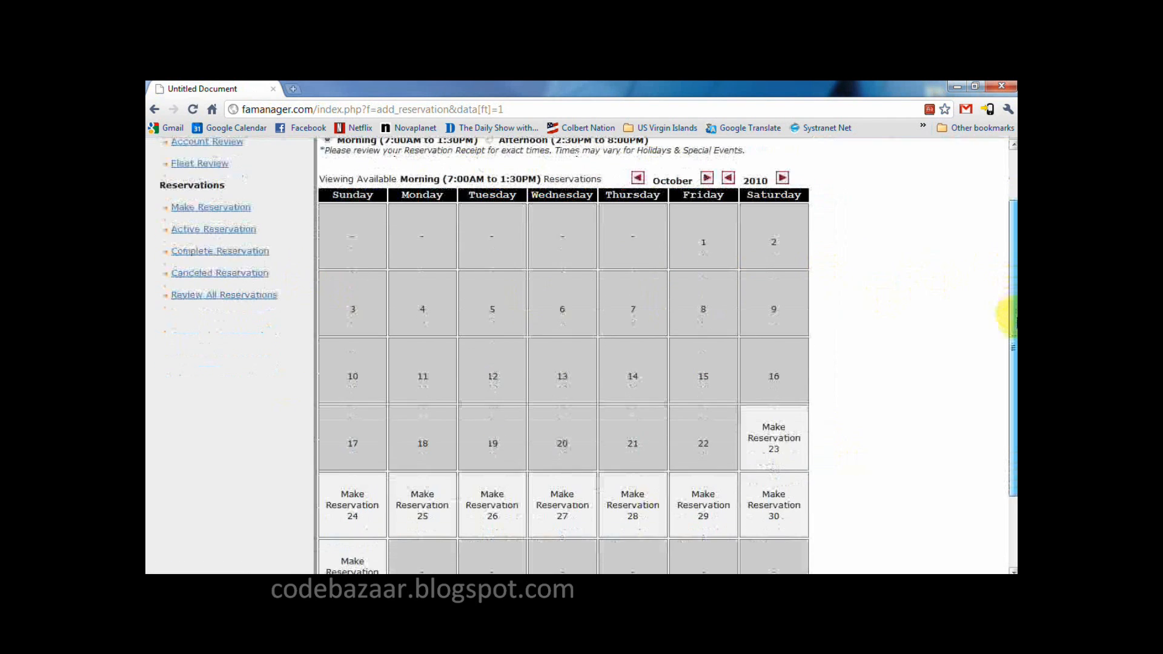
Check which boats are available on October 29, then dismiss the Boat Selector
{"action": "left_click", "coordinate": [702, 505]}
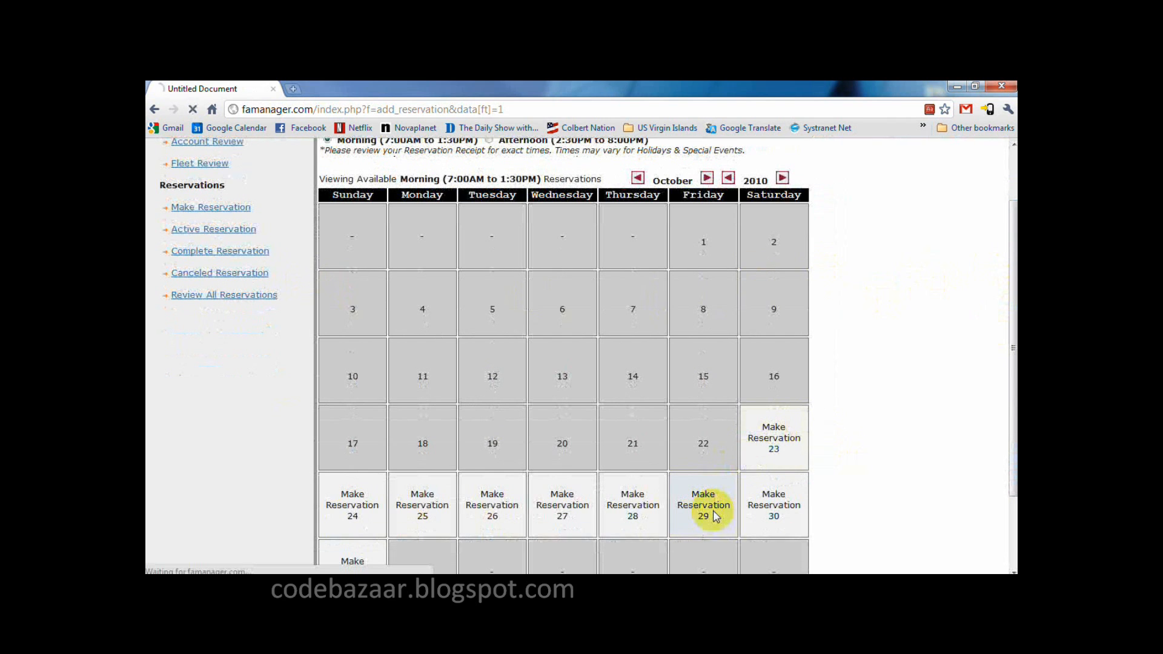
{"action": "left_click", "coordinate": [703, 504]}
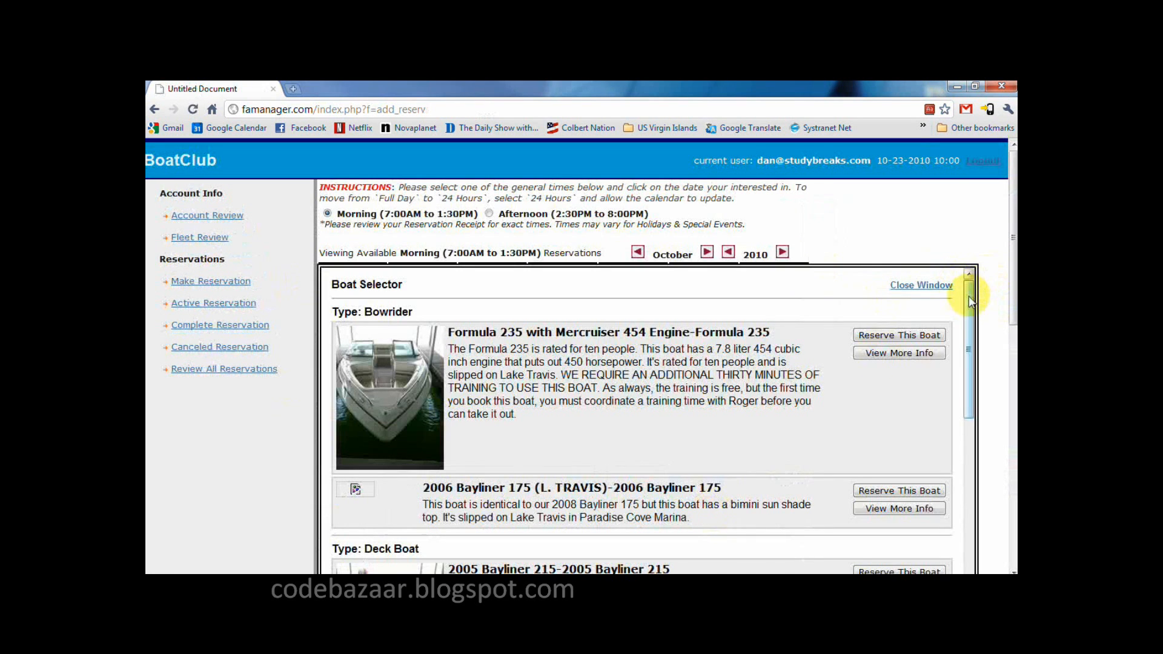
{"action": "scroll", "scroll_direction": "down", "scroll_amount": 3}
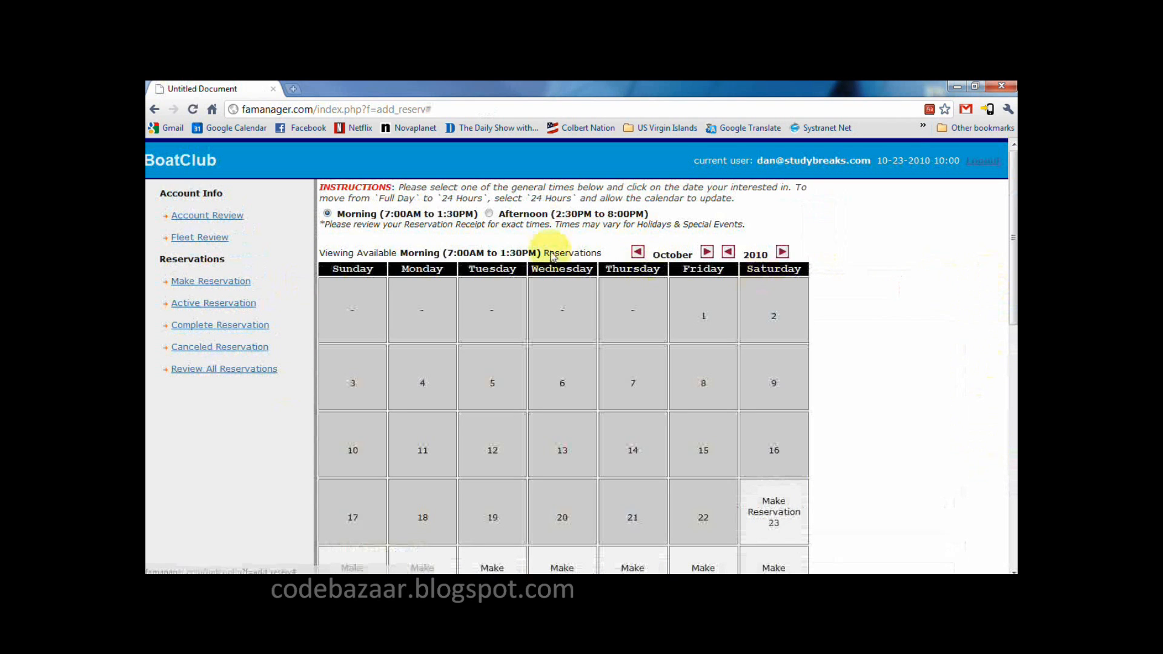
Switch the calendar to Afternoon availability and look through the late-October dates
{"action": "left_click", "coordinate": [489, 213]}
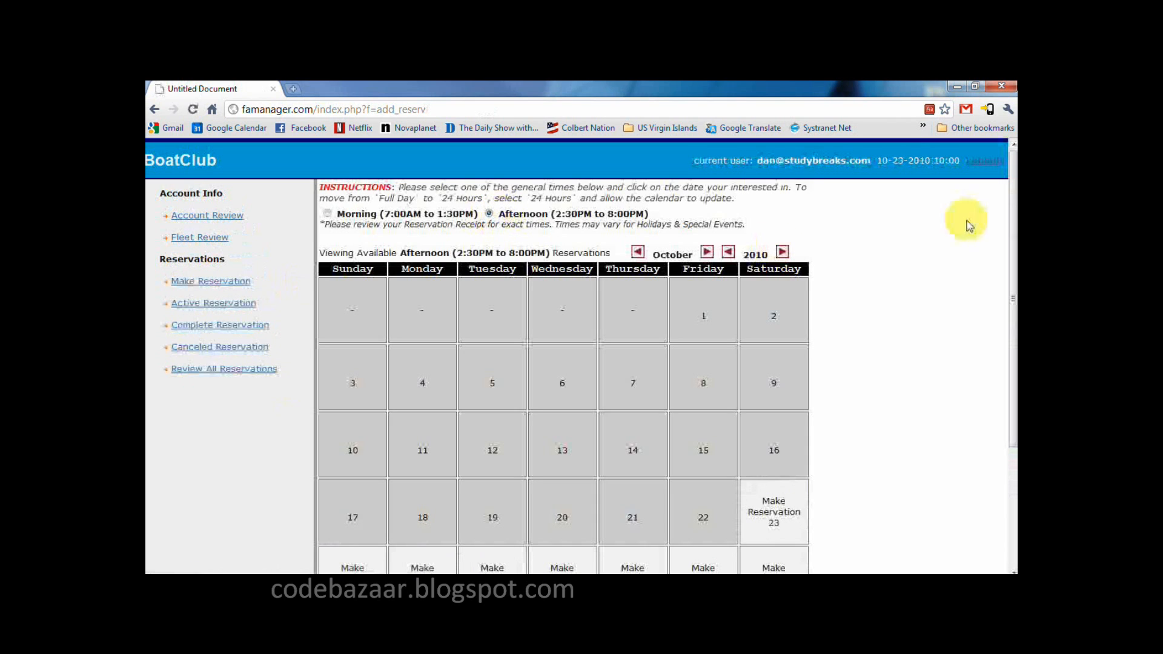
{"action": "scroll", "scroll_direction": "down", "scroll_amount": 3}
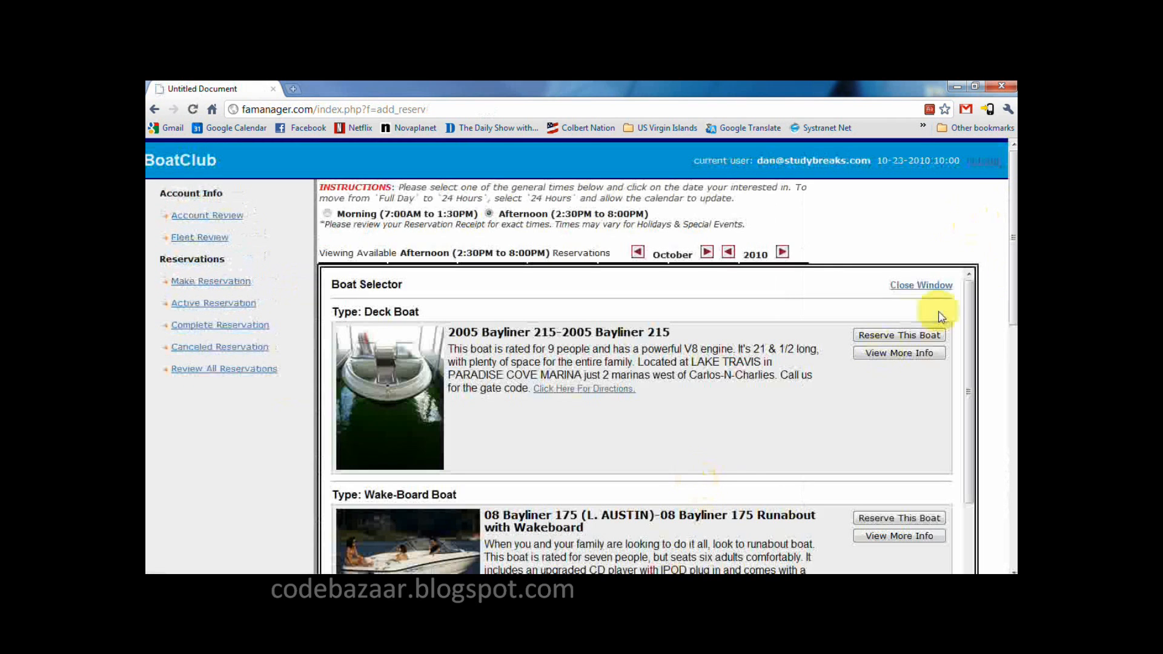
{"action": "scroll", "scroll_direction": "down", "scroll_amount": 3}
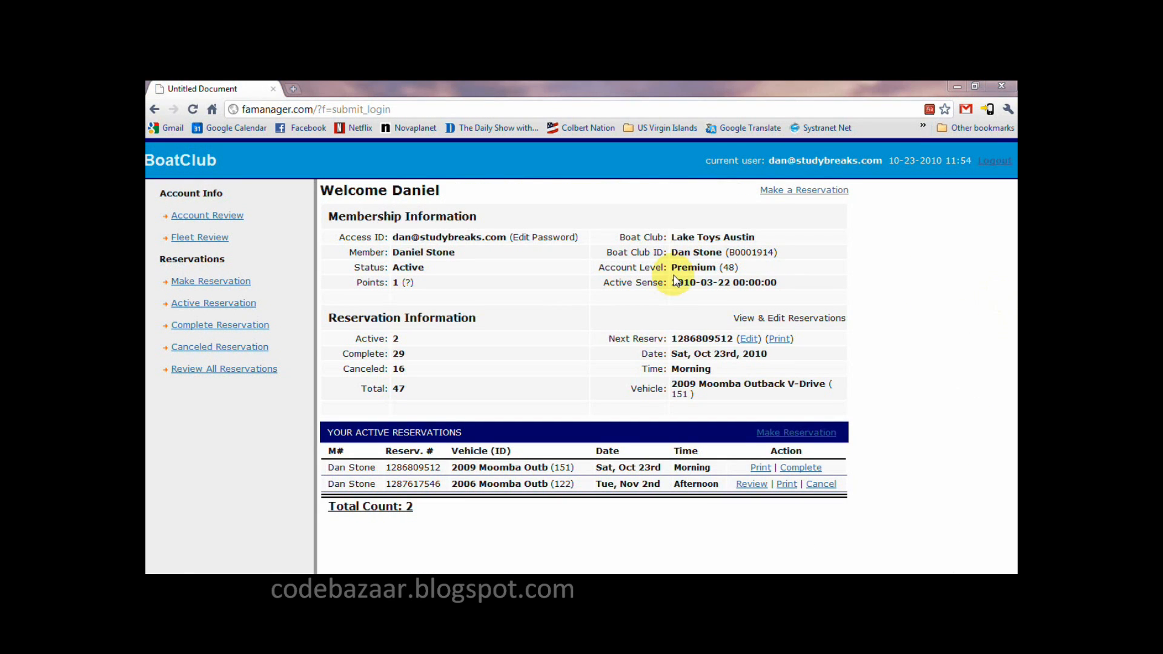
{"action": "mouse_move", "coordinate": [174, 276]}
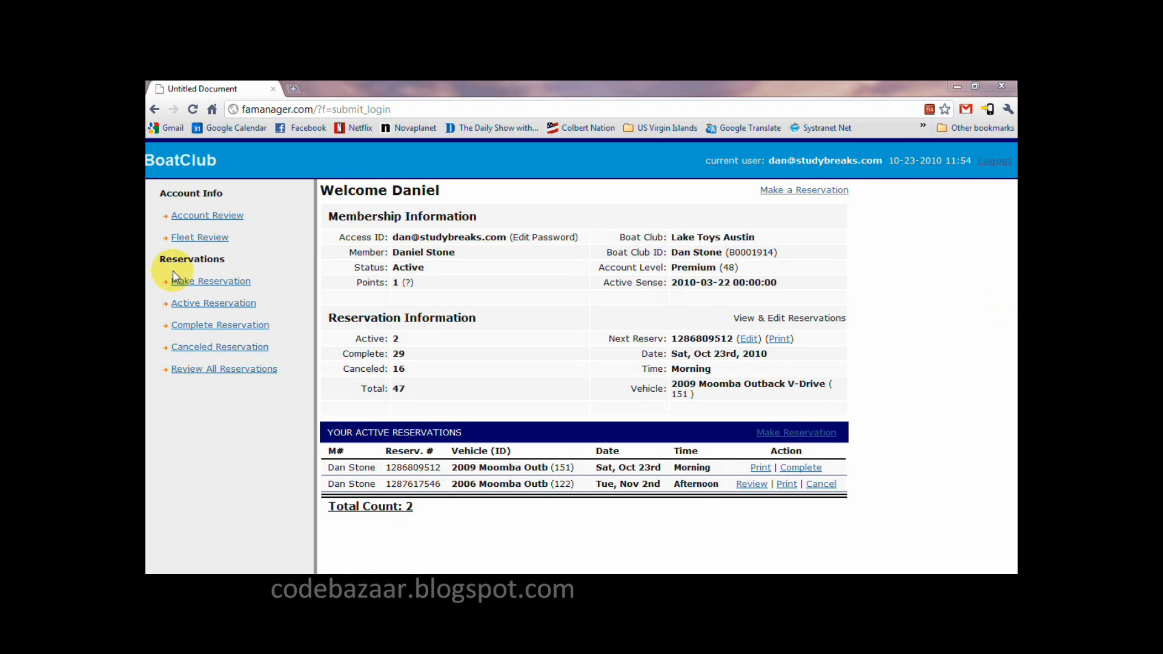
{"action": "mouse_move", "coordinate": [252, 270]}
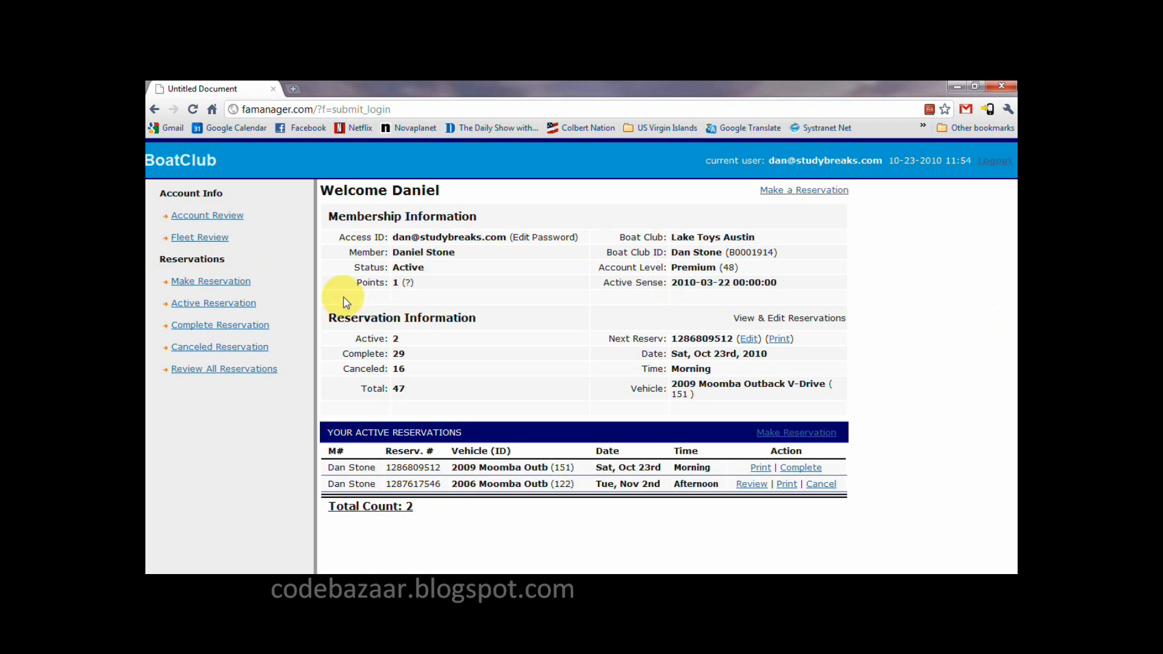
{"action": "mouse_move", "coordinate": [315, 291]}
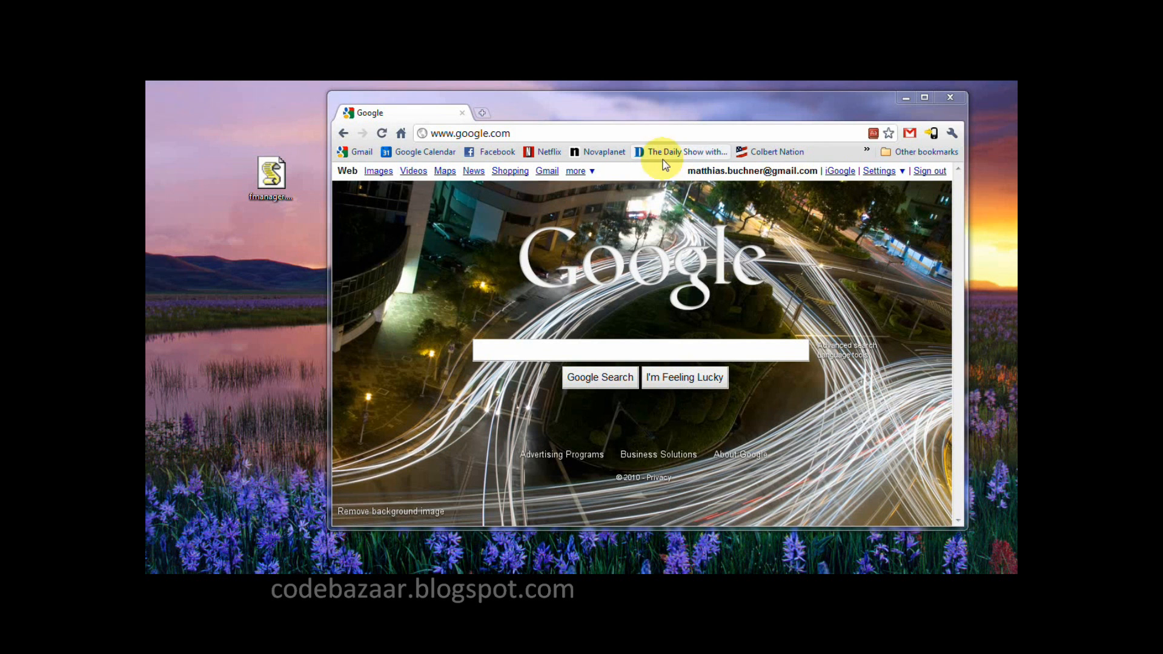
Install the Quick Boat Search user script as a Chrome extension, confirming past the safety warning
{"action": "left_click", "coordinate": [271, 175]}
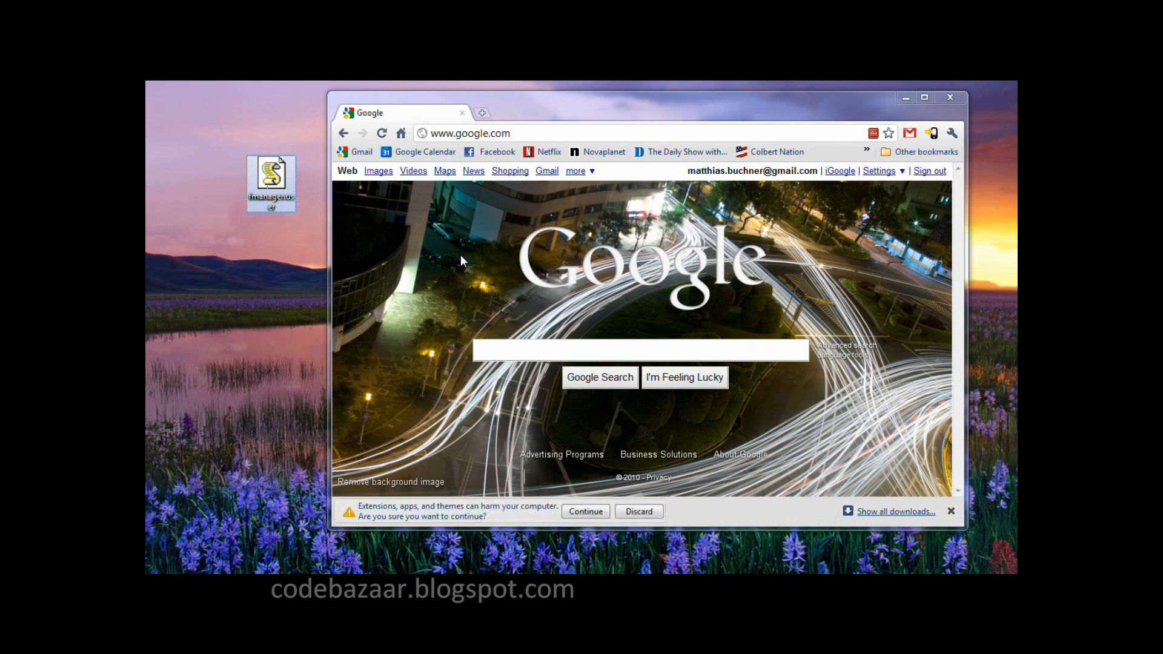
{"action": "left_click", "coordinate": [585, 511]}
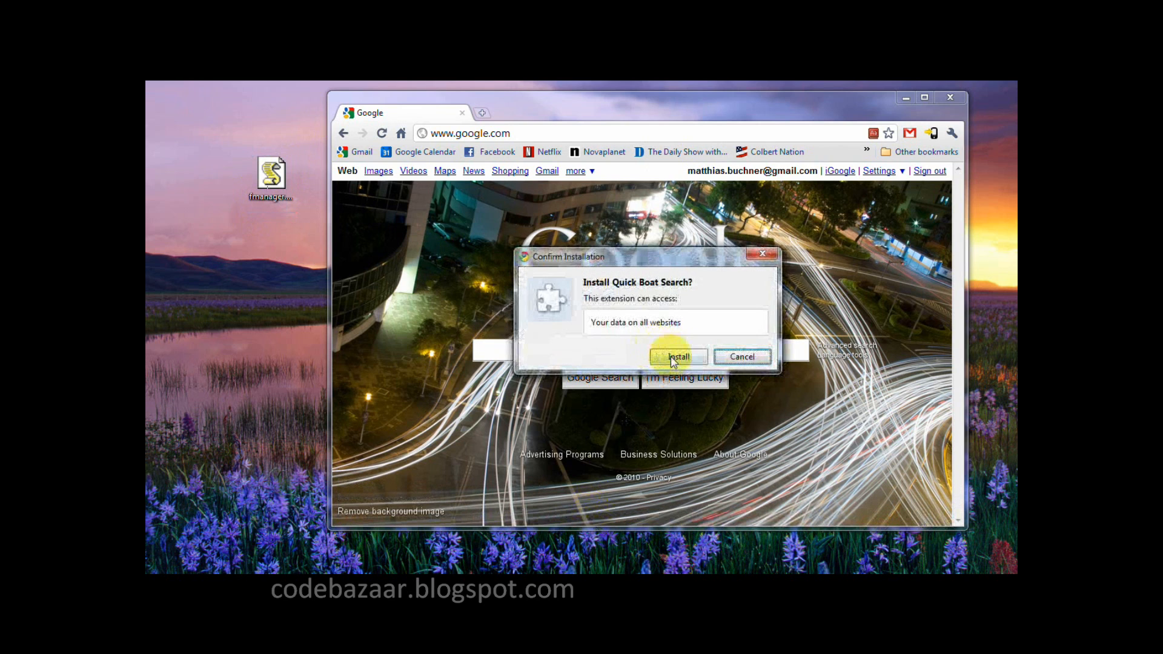
{"action": "left_click", "coordinate": [678, 356]}
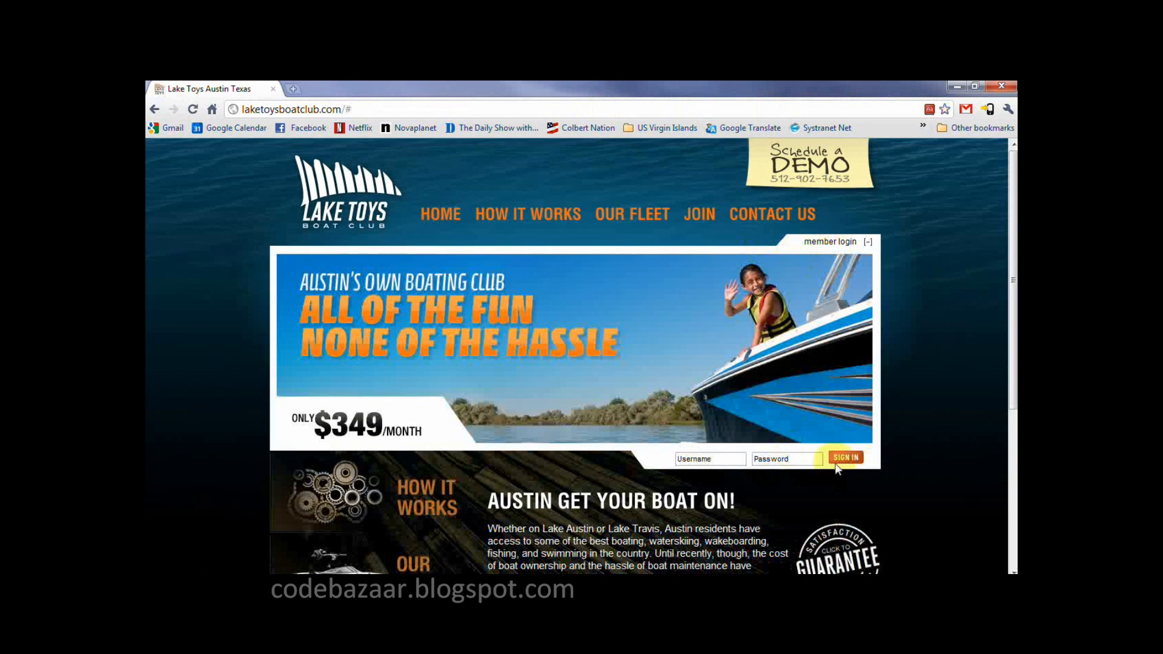
Log in, show the Quick Boat Search AM/PM availability table, and advance it to next week
{"action": "left_click", "coordinate": [845, 458]}
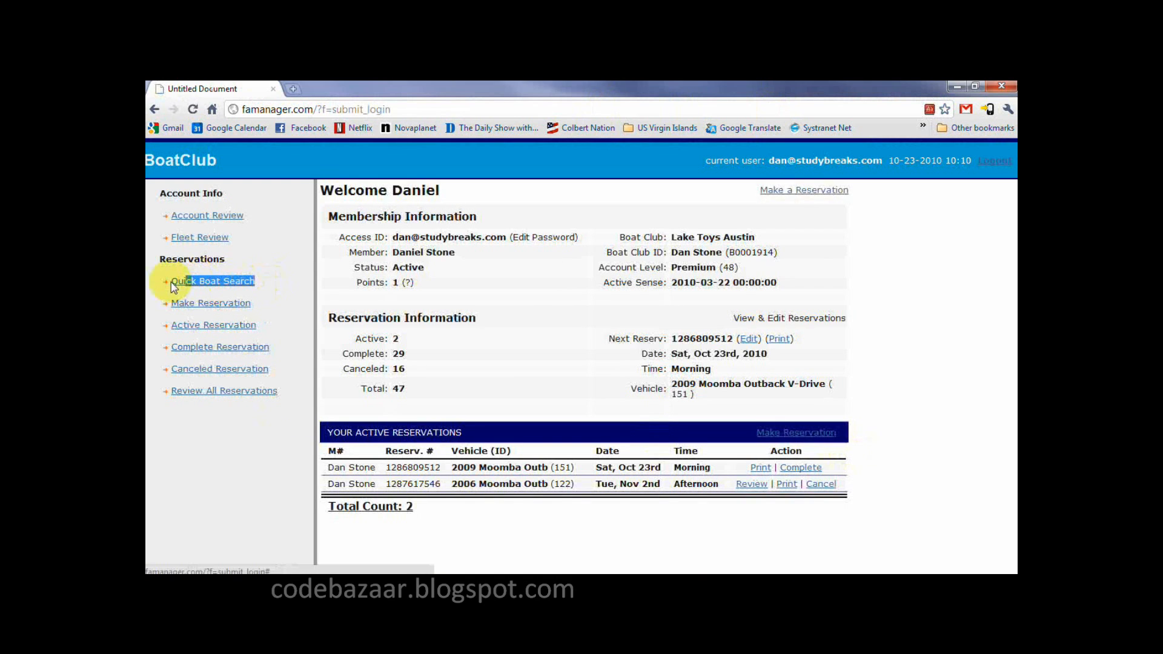
{"action": "left_click", "coordinate": [213, 281]}
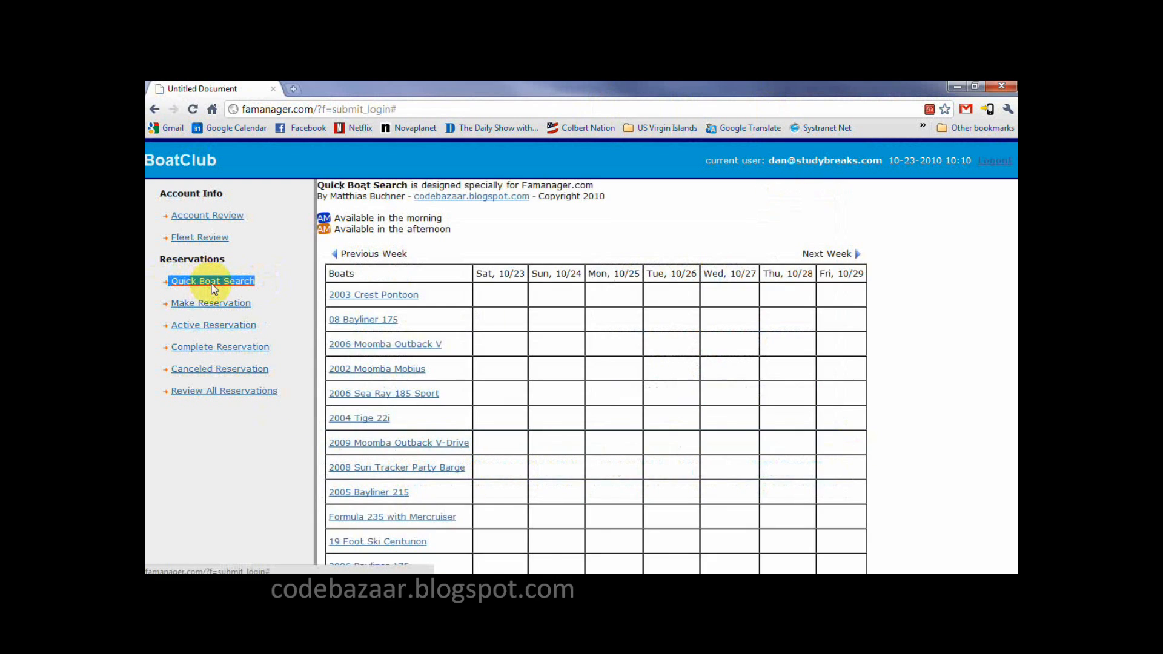
{"action": "left_click", "coordinate": [214, 281]}
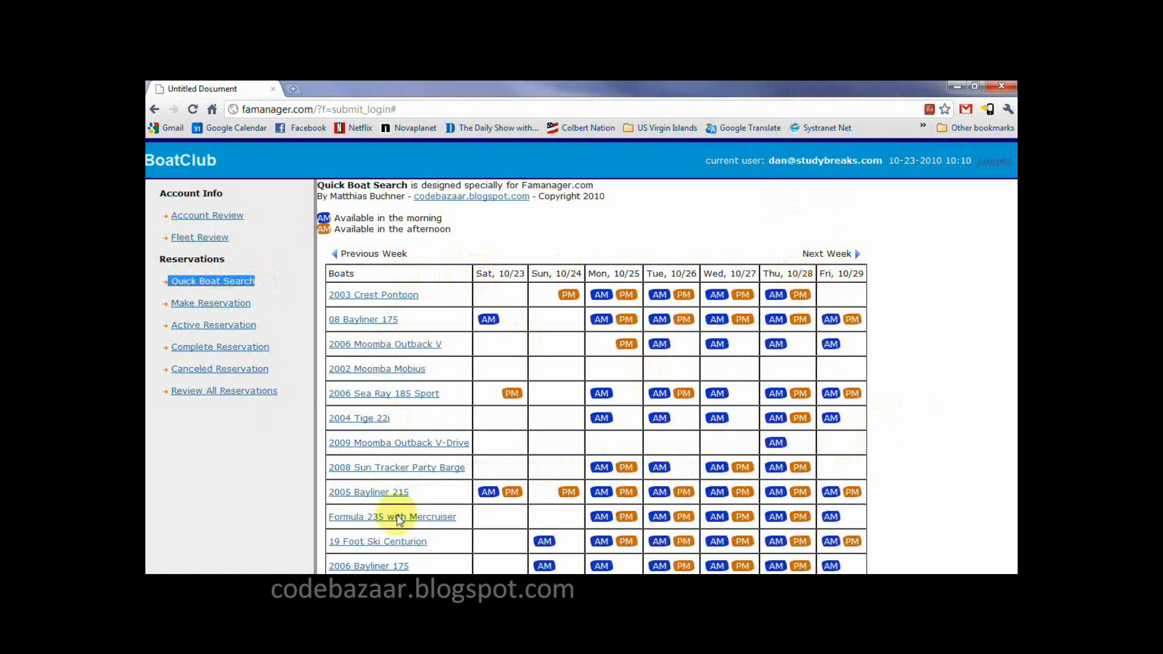
{"action": "mouse_move", "coordinate": [627, 350]}
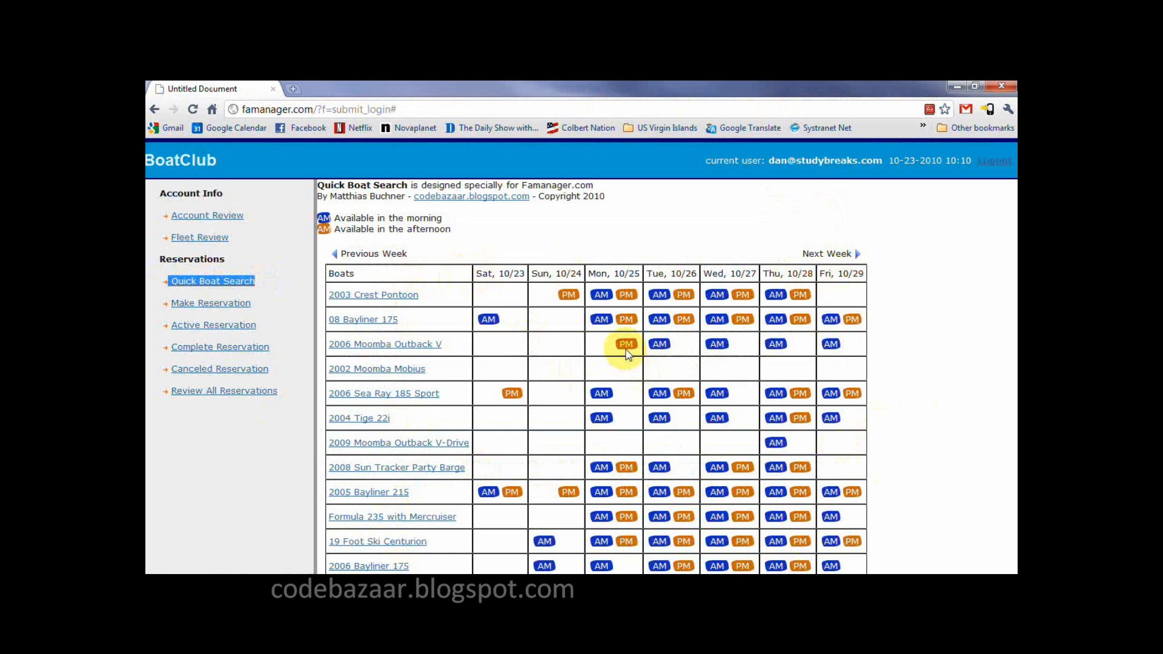
{"action": "mouse_move", "coordinate": [659, 344]}
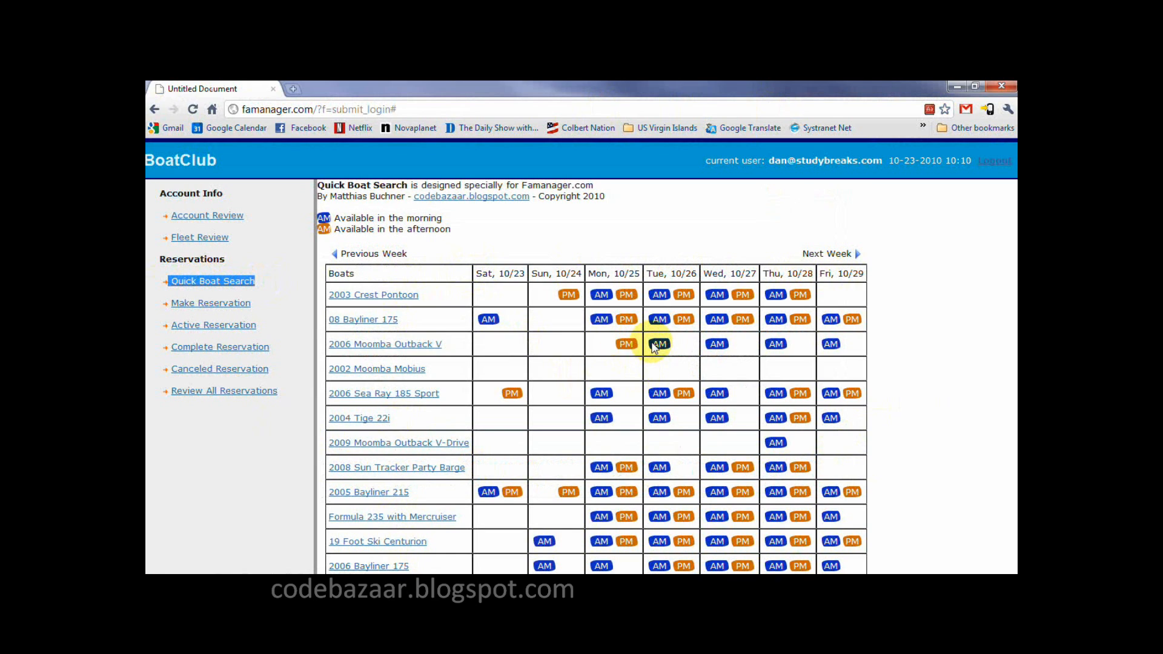
{"action": "mouse_move", "coordinate": [856, 258]}
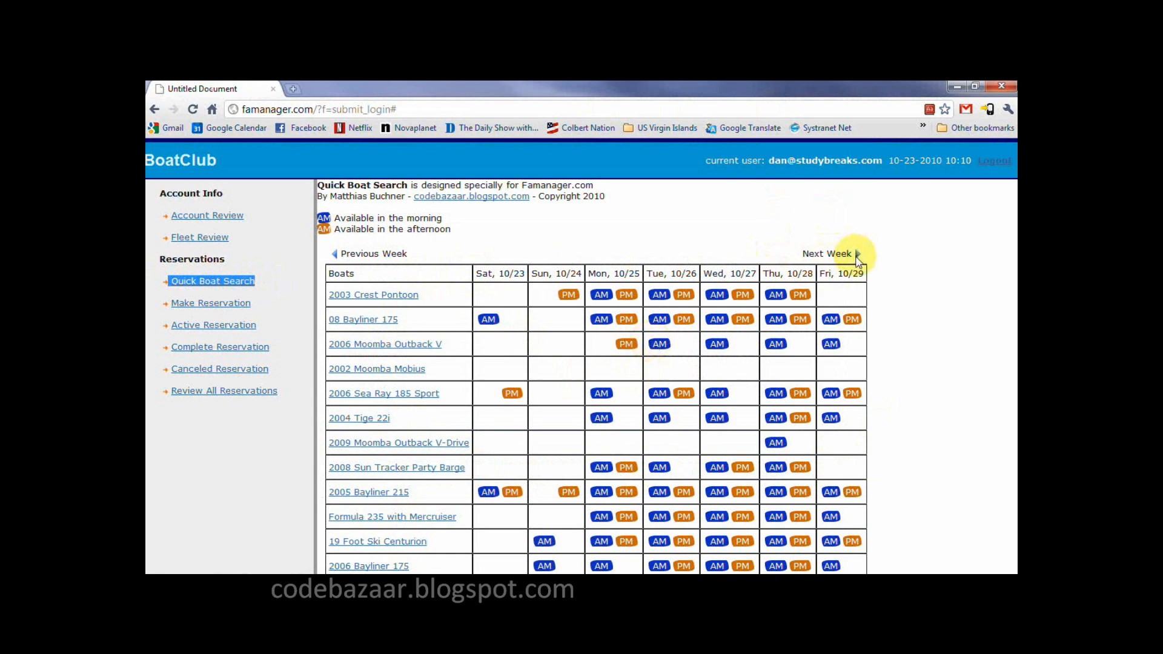
{"action": "left_click", "coordinate": [857, 255]}
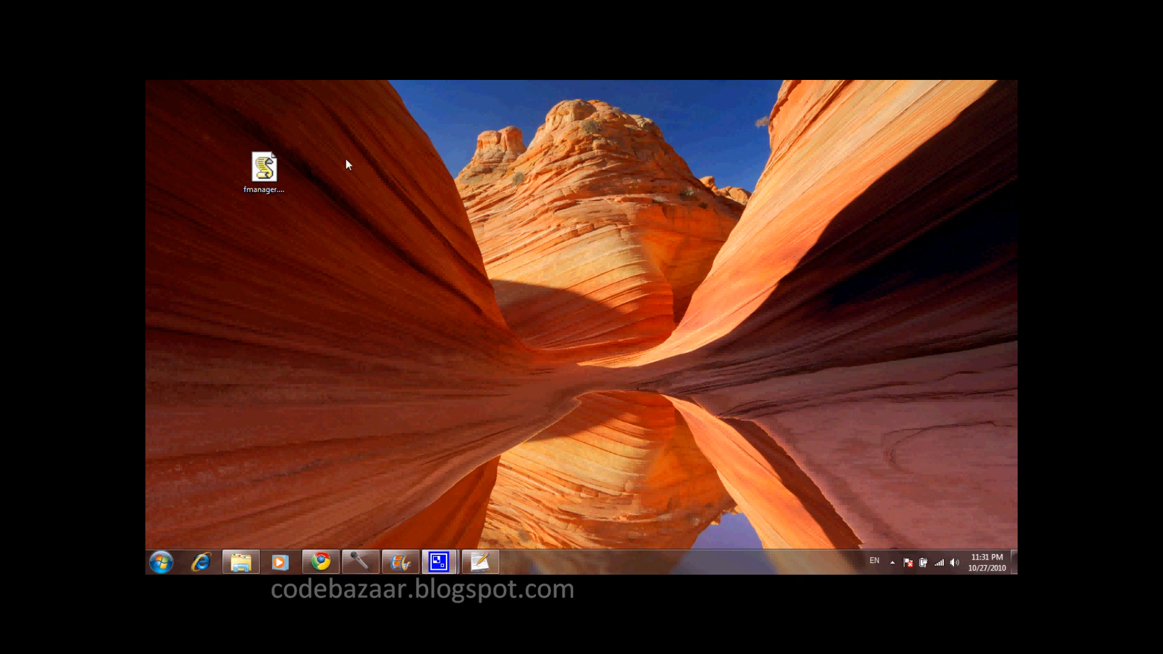
Open fmanager.user.js from the desktop with Edit with Notepad++
{"action": "left_click", "coordinate": [263, 168]}
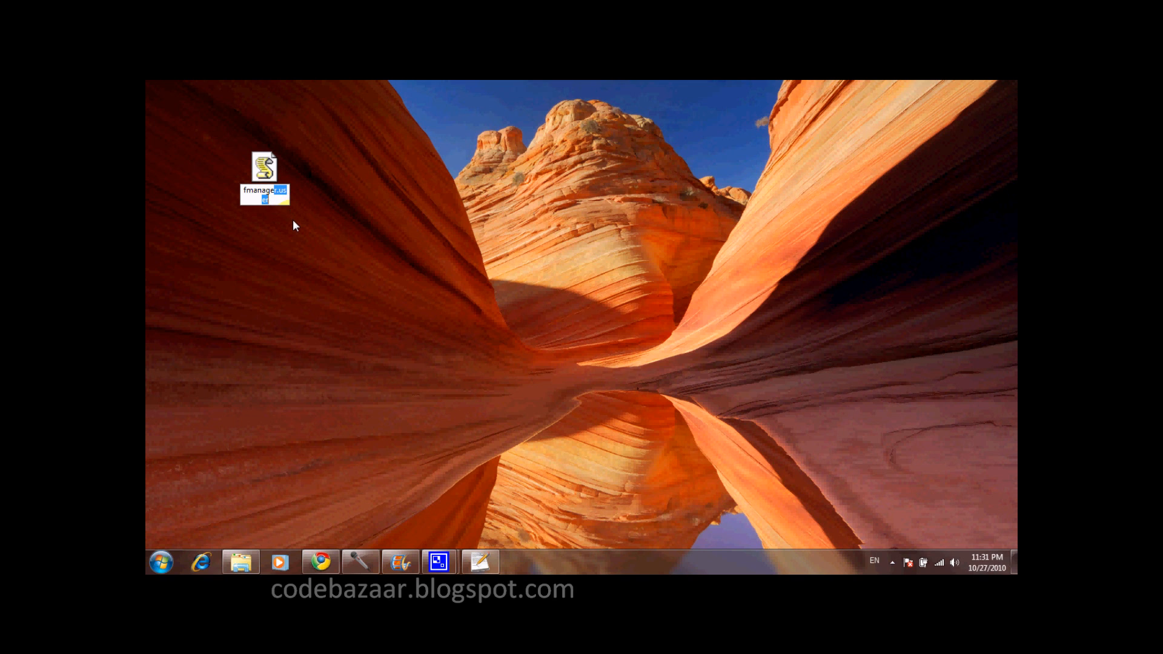
{"action": "right_click", "coordinate": [264, 172]}
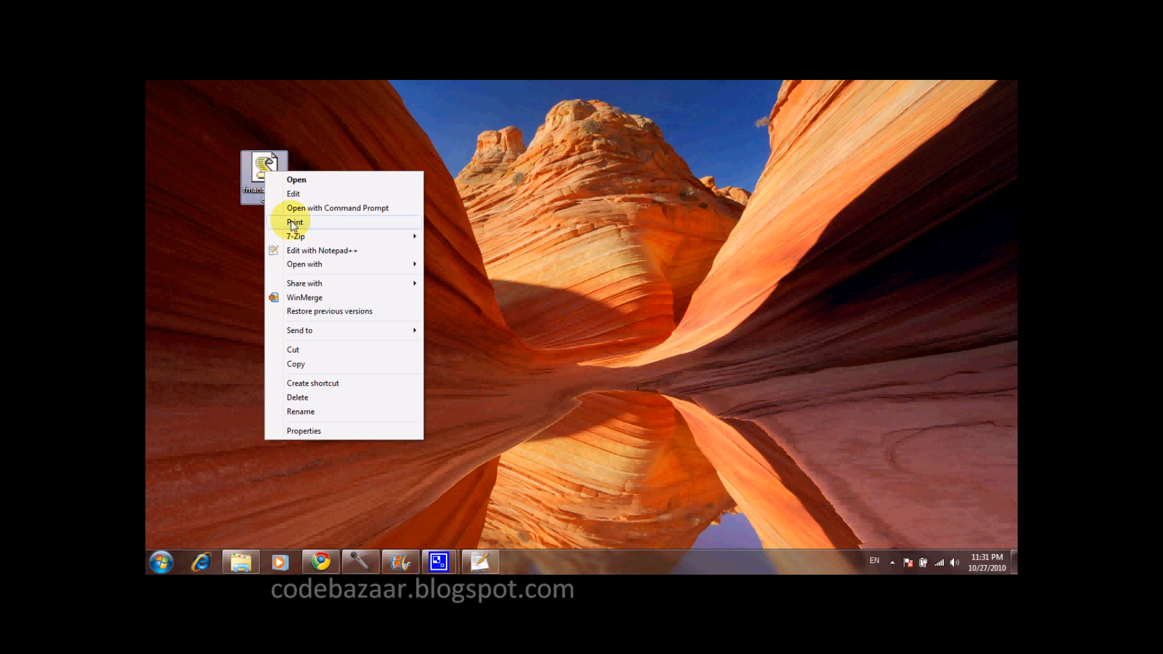
{"action": "left_click", "coordinate": [322, 249]}
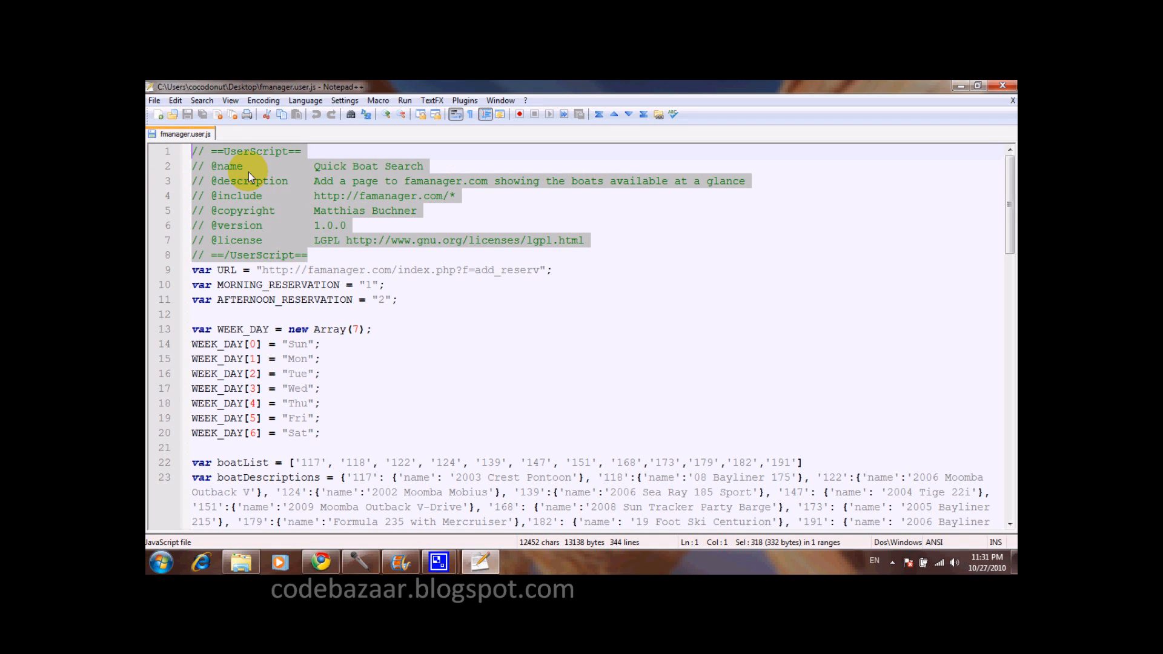
{"action": "double_click", "coordinate": [256, 150]}
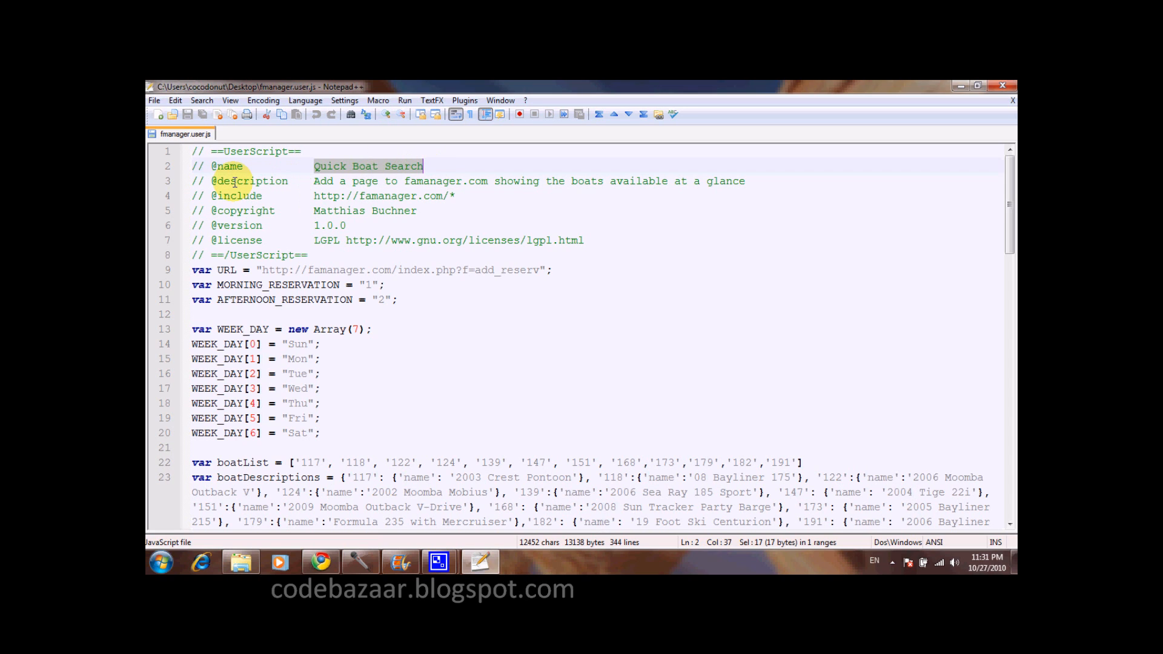
{"action": "left_click", "coordinate": [748, 181]}
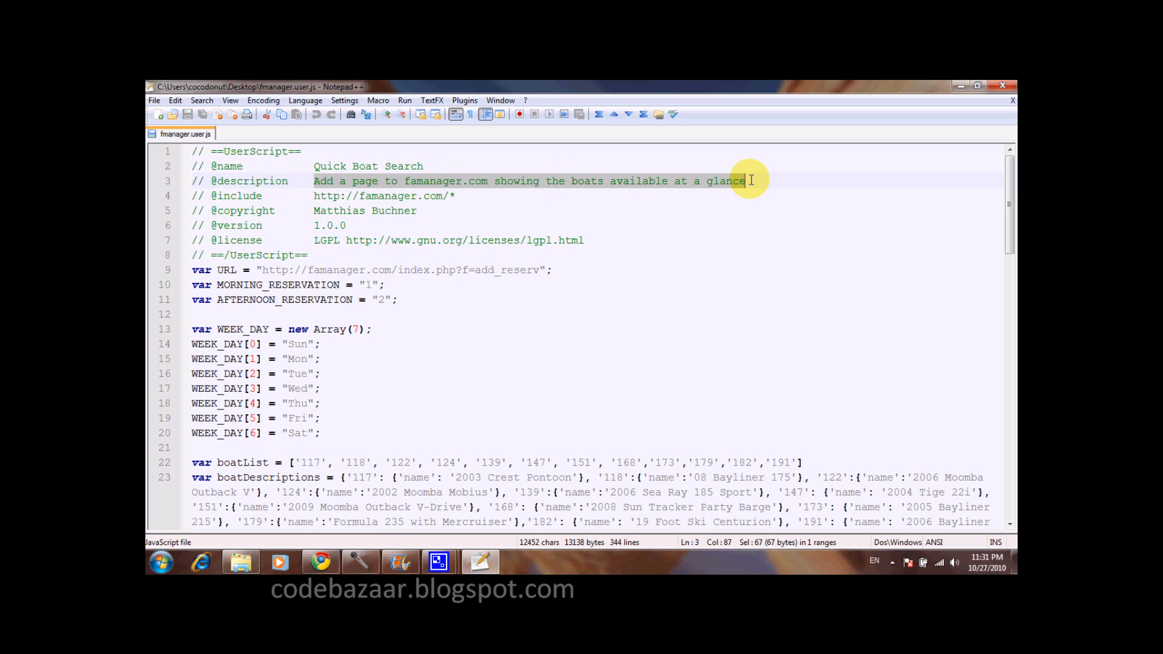
{"action": "double_click", "coordinate": [235, 195]}
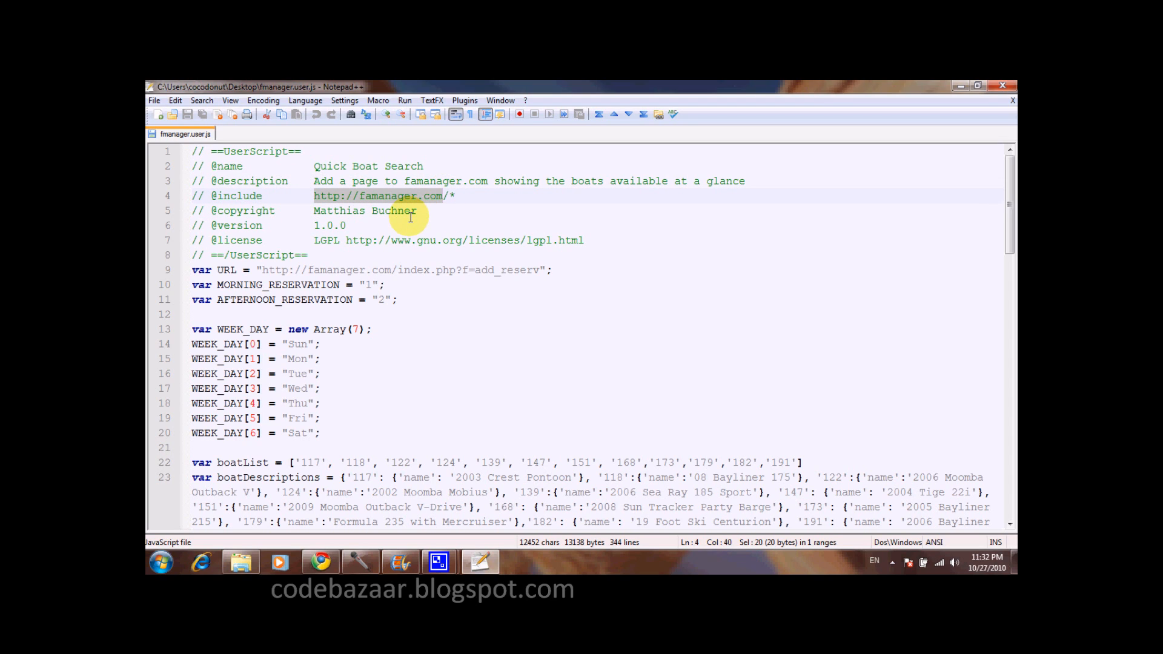
{"action": "left_click", "coordinate": [455, 196]}
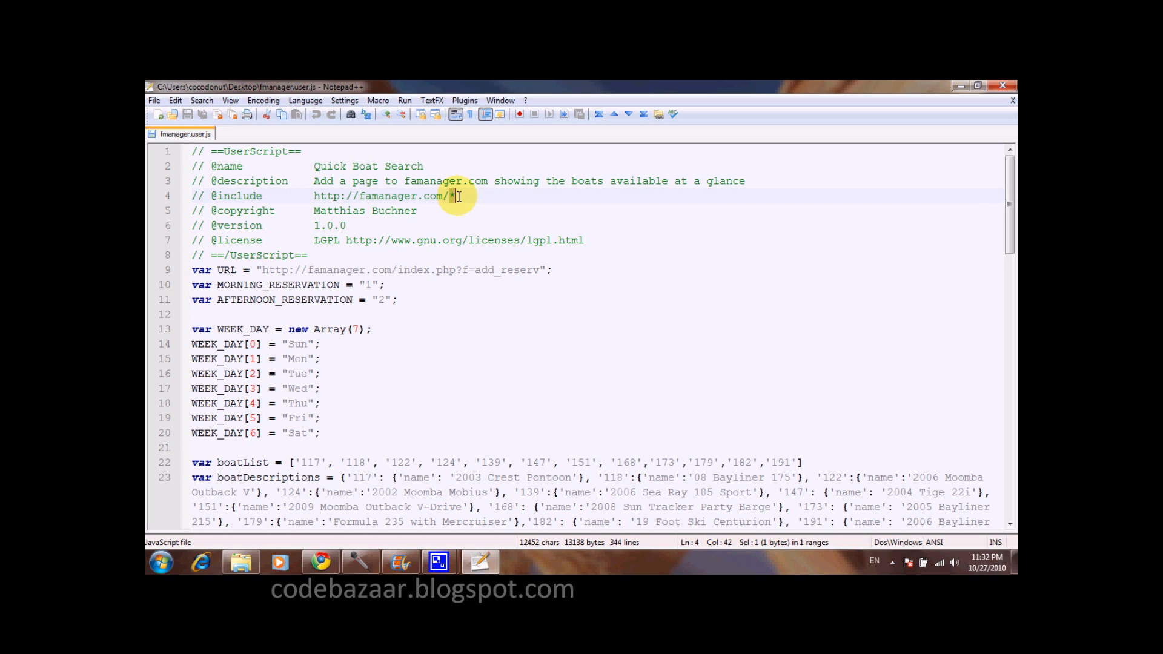
{"action": "mouse_move", "coordinate": [431, 223]}
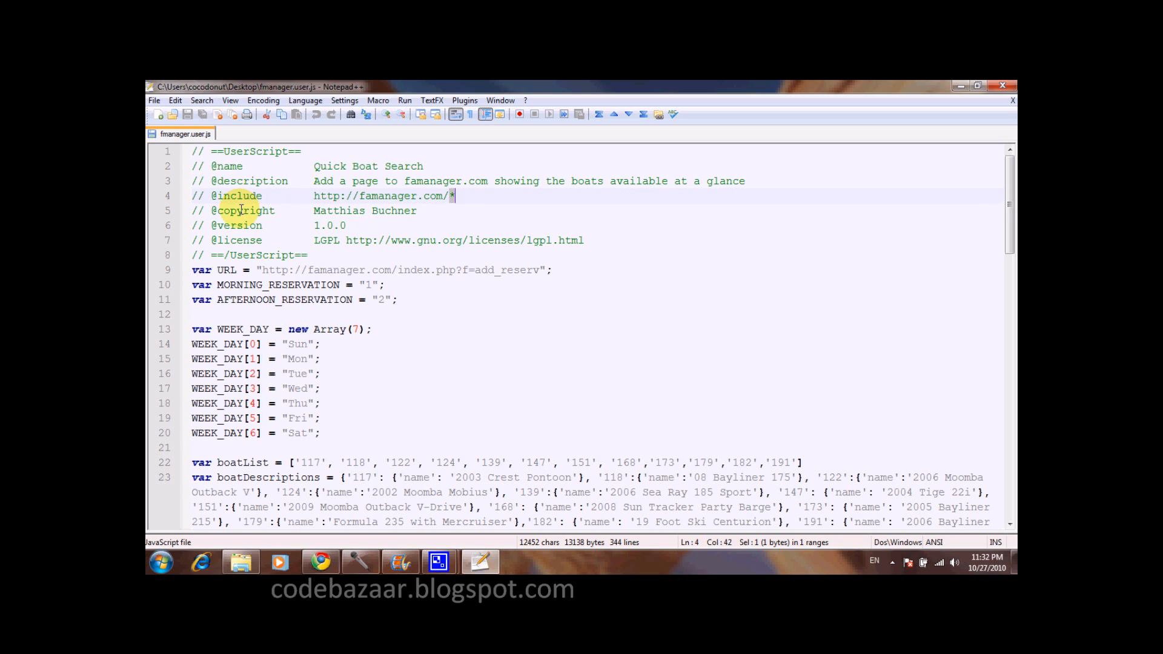
{"action": "left_click", "coordinate": [238, 240]}
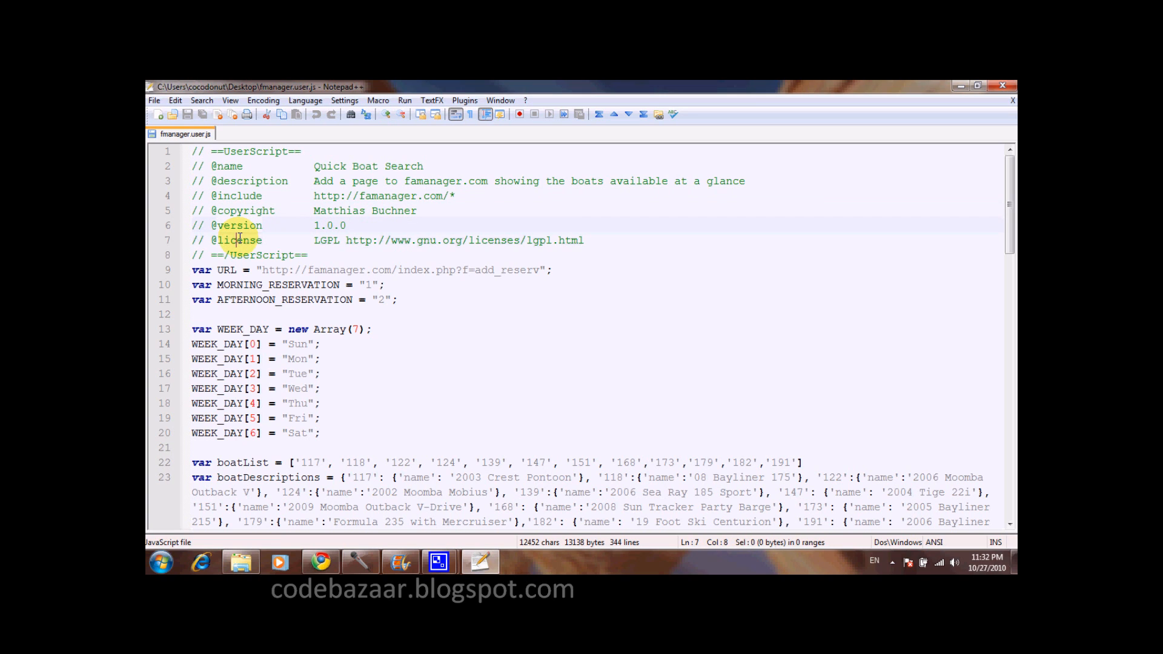
{"action": "double_click", "coordinate": [237, 240]}
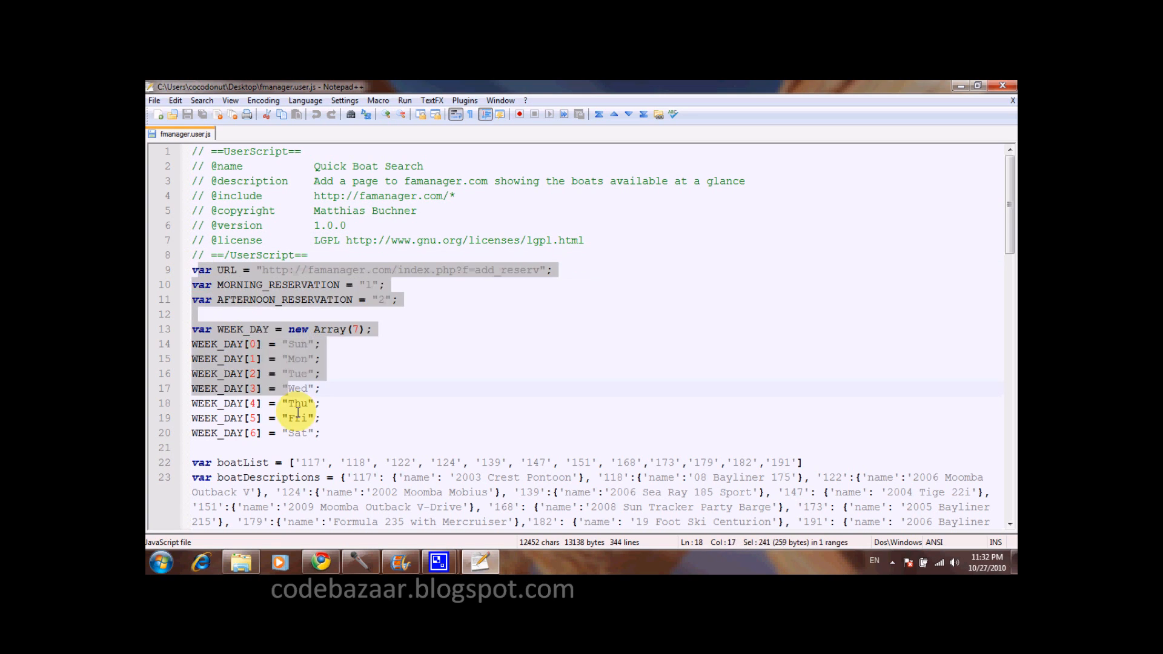
{"action": "scroll", "scroll_direction": "down", "scroll_amount": 3}
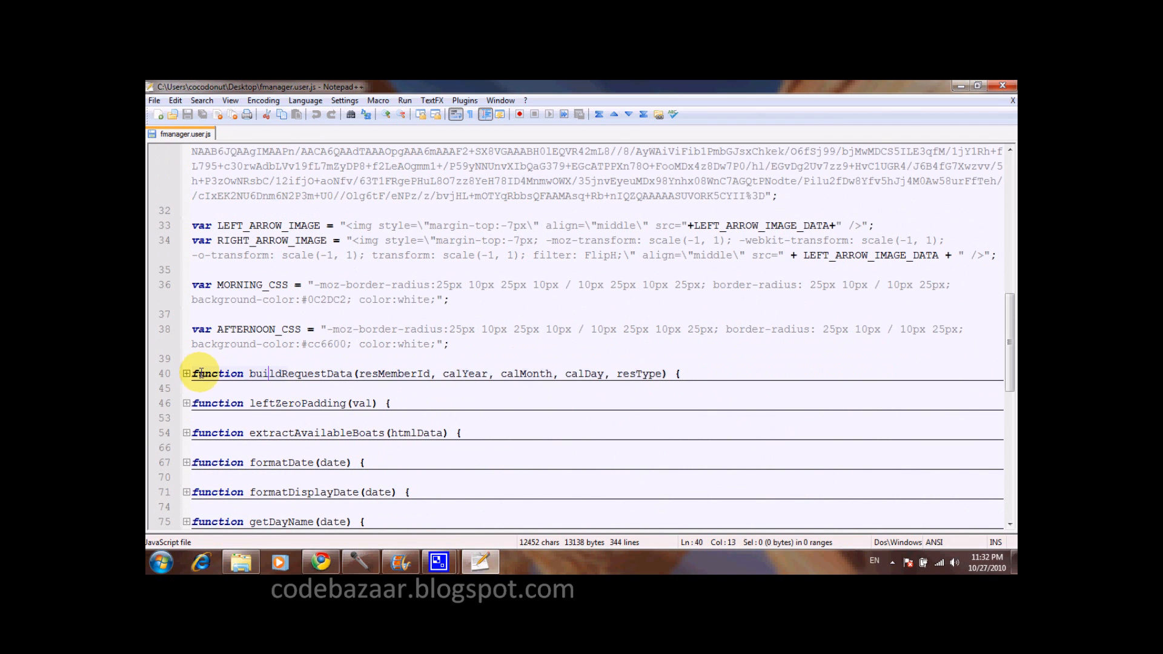
{"action": "scroll", "scroll_direction": "down", "scroll_amount": 3}
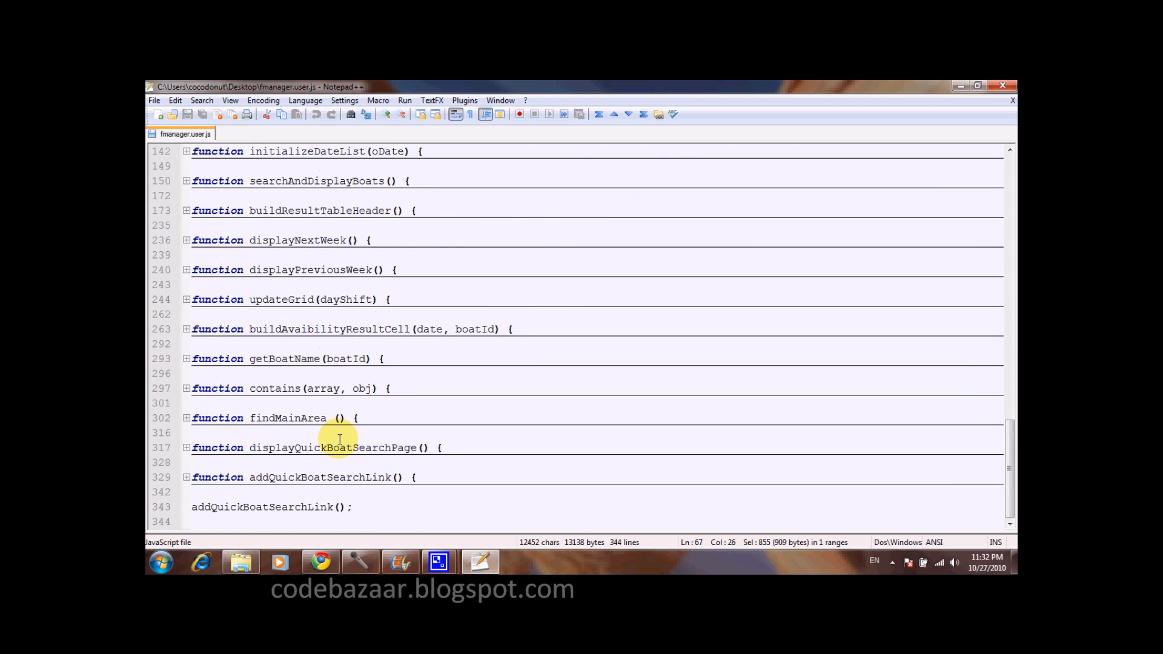
{"action": "double_click", "coordinate": [261, 506]}
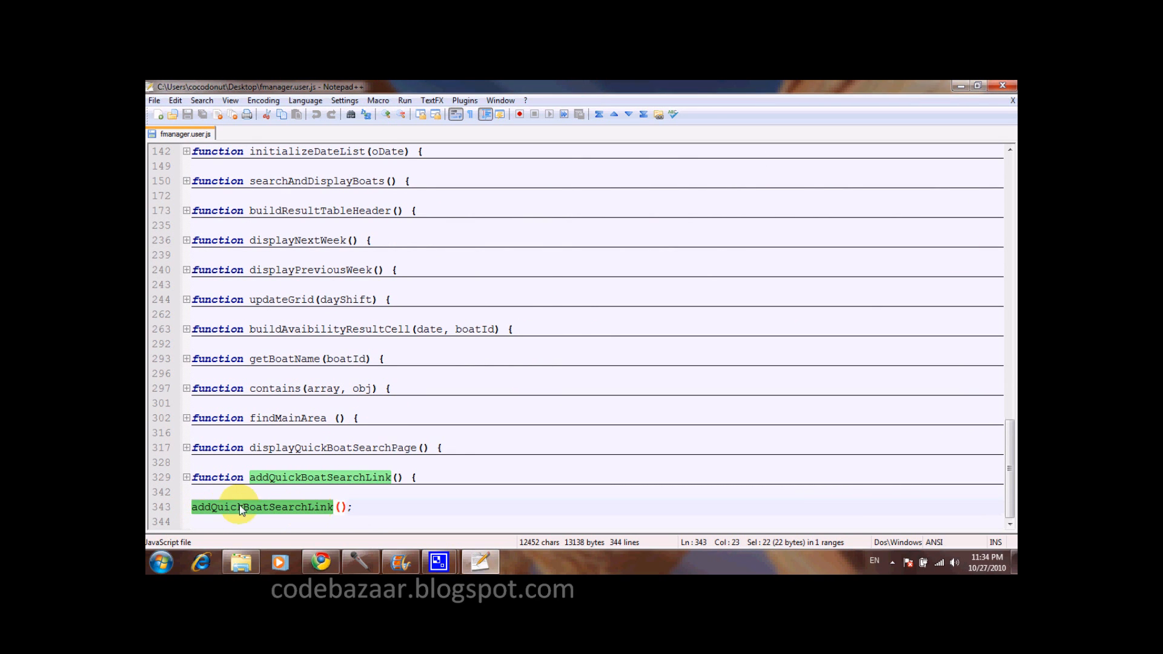
{"action": "mouse_move", "coordinate": [395, 470]}
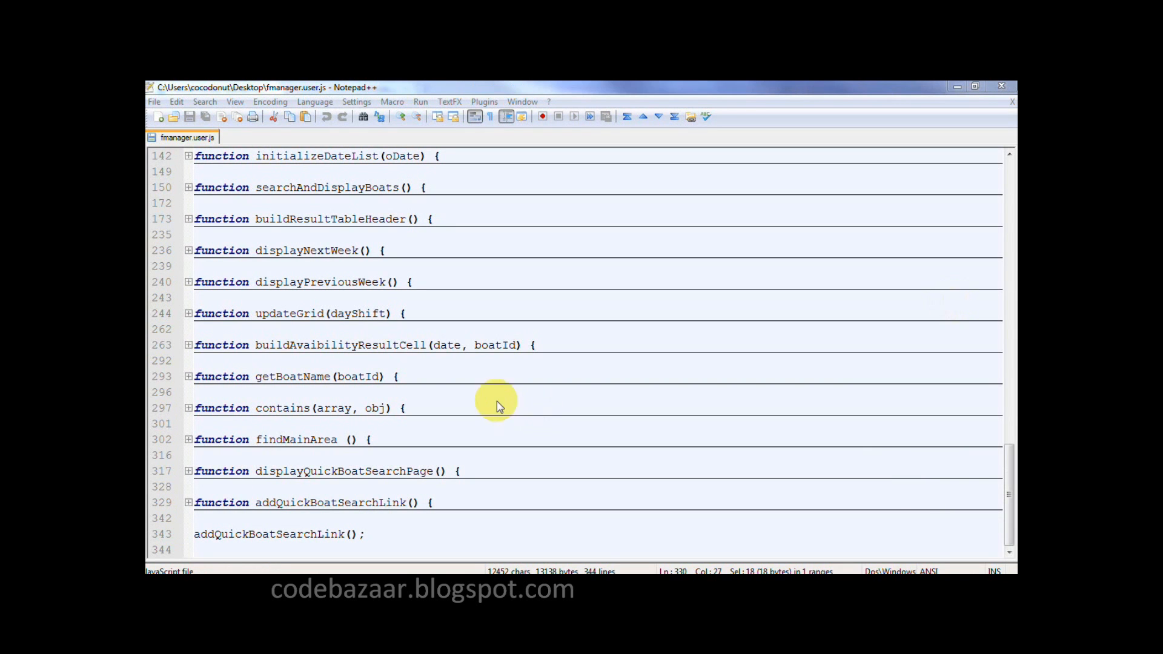
{"action": "double_click", "coordinate": [269, 534]}
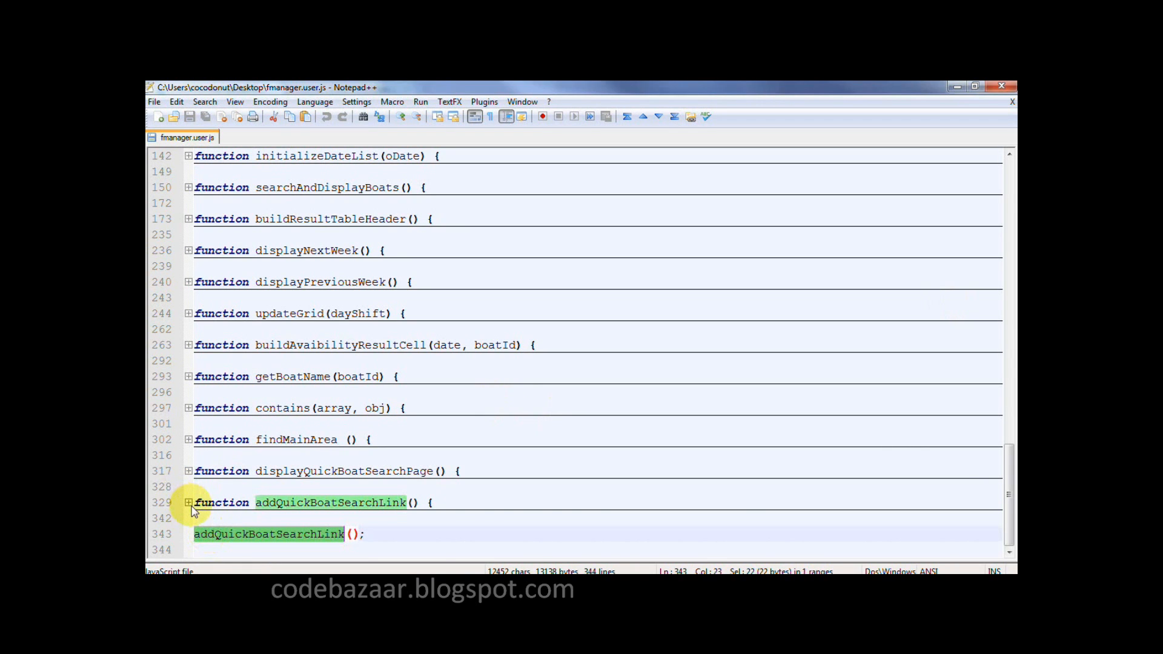
Unfold addQuickBoatSearchLink and highlight its menu-div creation and insertBefore lines
{"action": "left_click", "coordinate": [188, 501]}
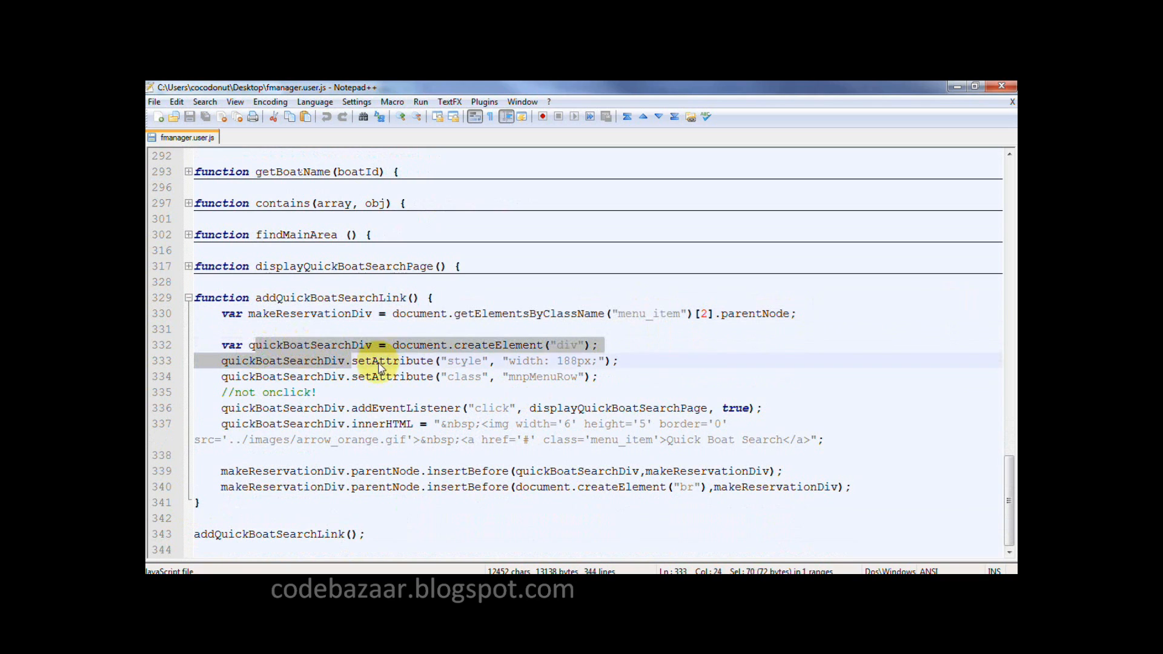
{"action": "left_click", "coordinate": [446, 470]}
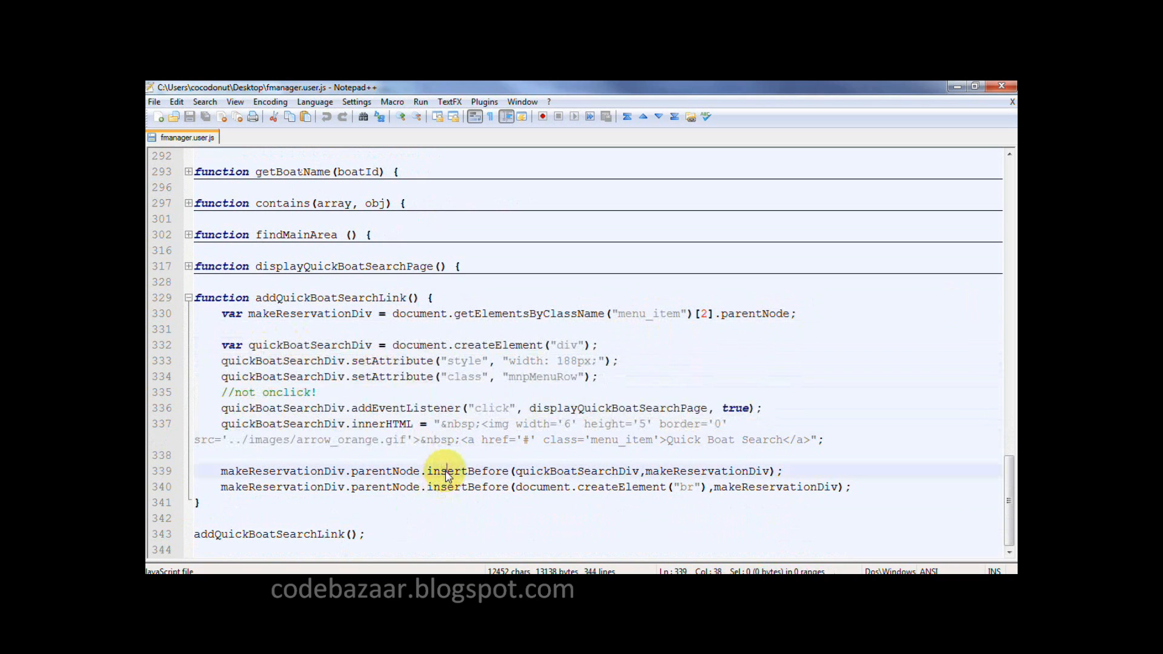
{"action": "double_click", "coordinate": [467, 470]}
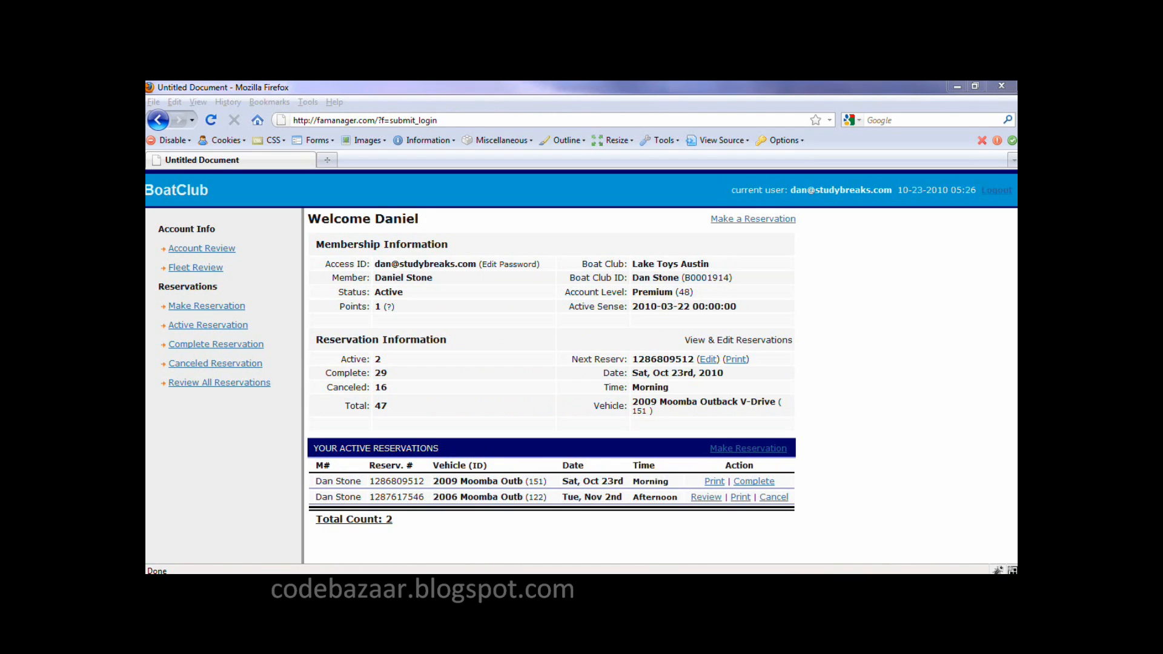
{"action": "mouse_move", "coordinate": [200, 518]}
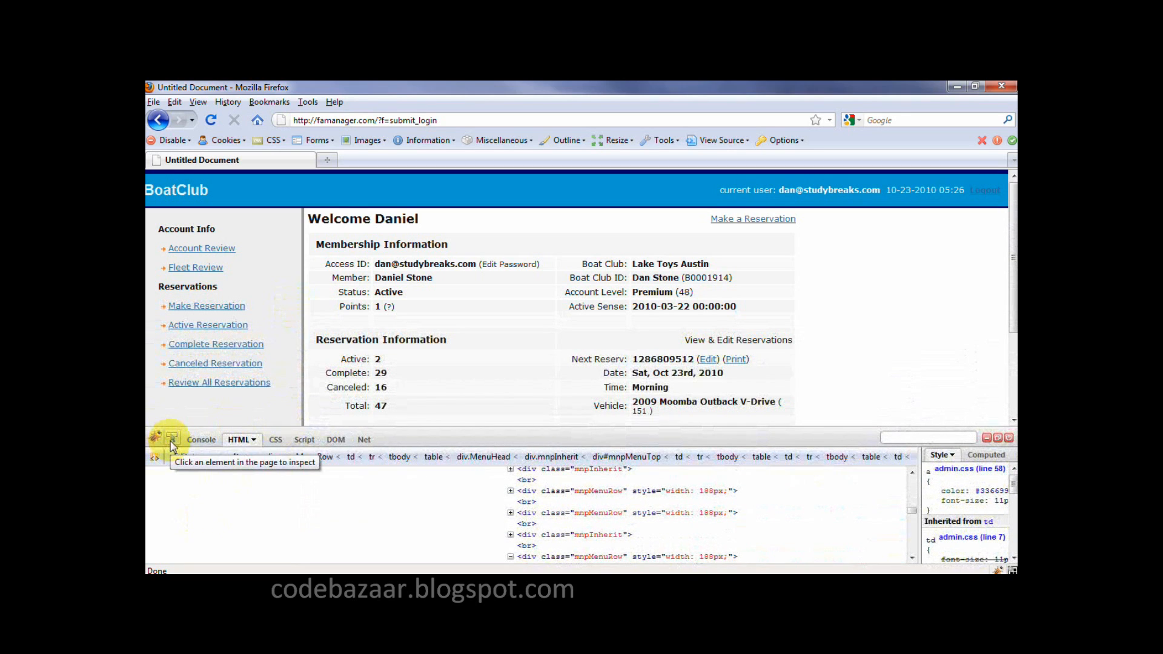
Use Firebug's inspector on the Make Reservation link to reveal the mnpMenuRow markup
{"action": "left_click", "coordinate": [206, 306]}
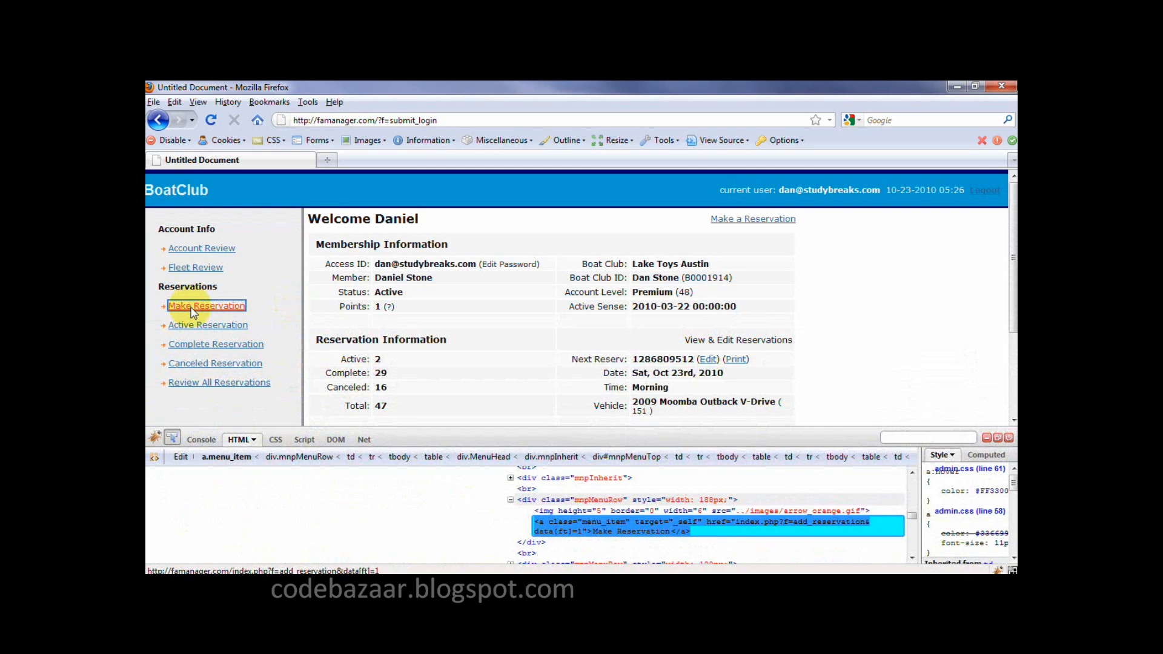
{"action": "mouse_move", "coordinate": [195, 271]}
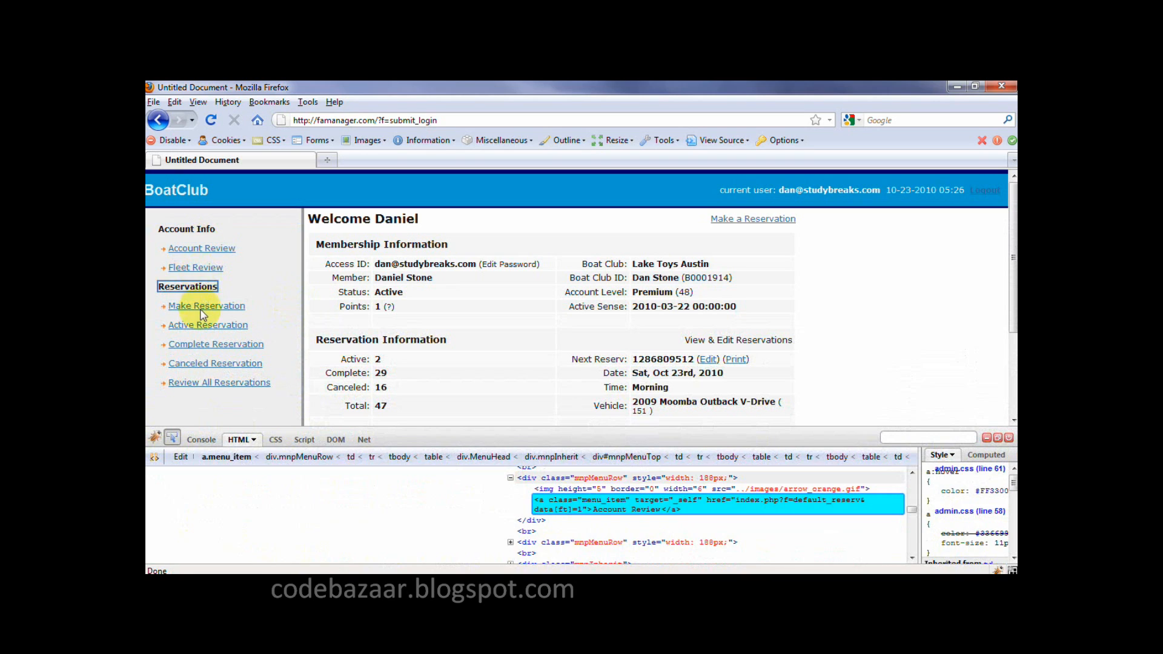
{"action": "left_click", "coordinate": [206, 306]}
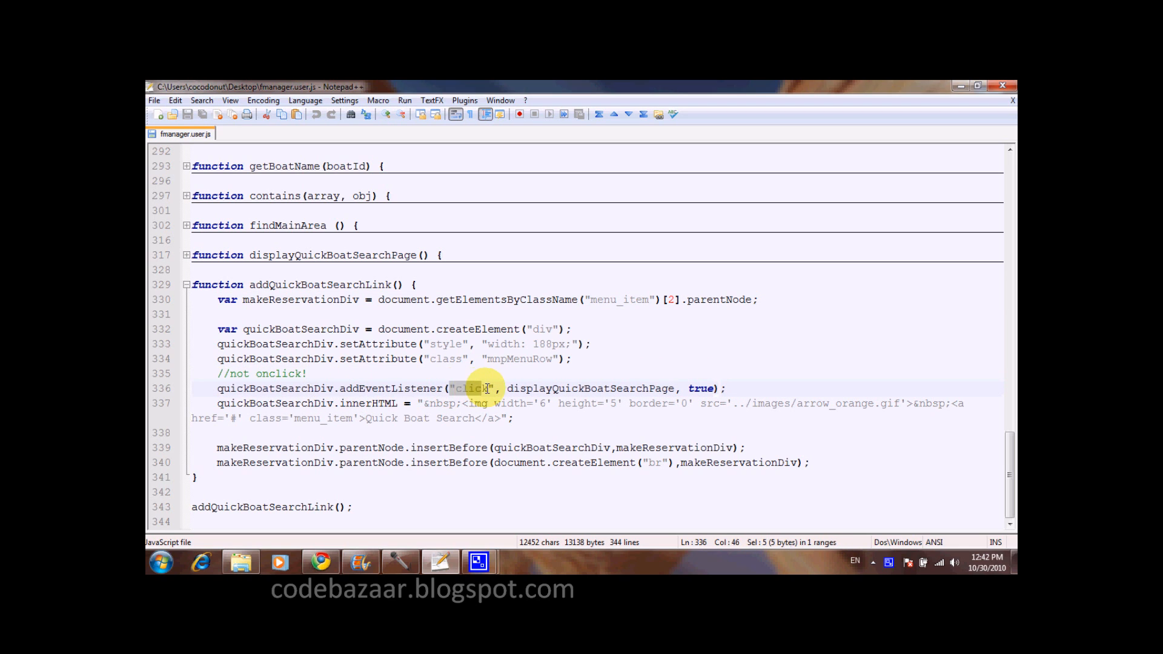
{"action": "double_click", "coordinate": [590, 388]}
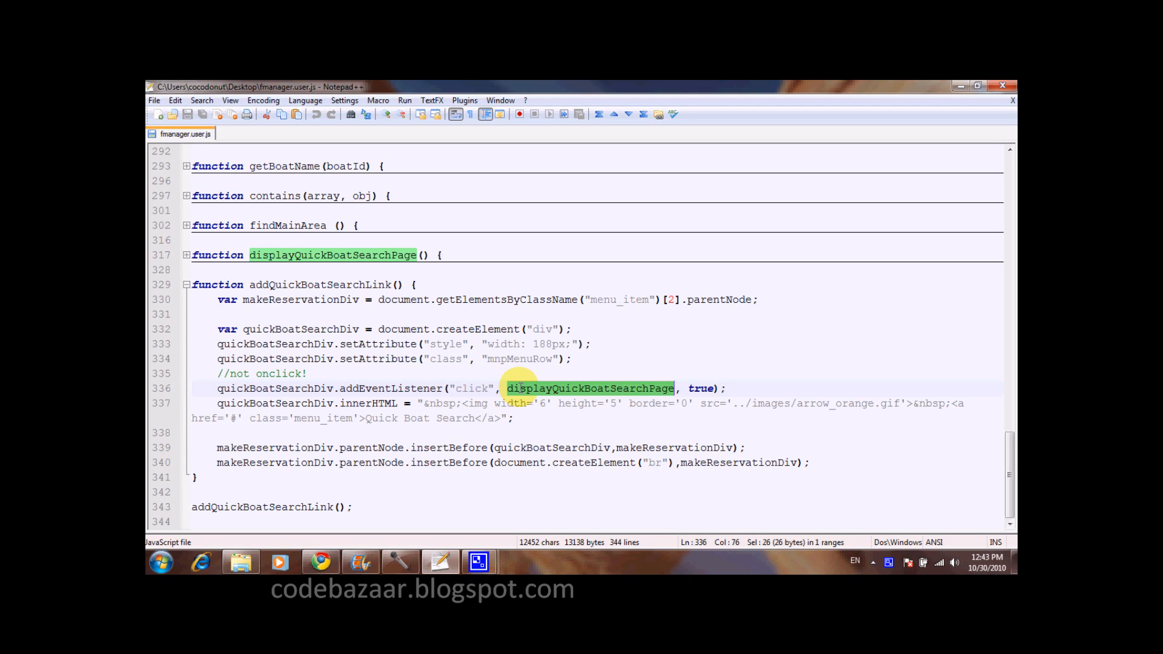
{"action": "double_click", "coordinate": [279, 373]}
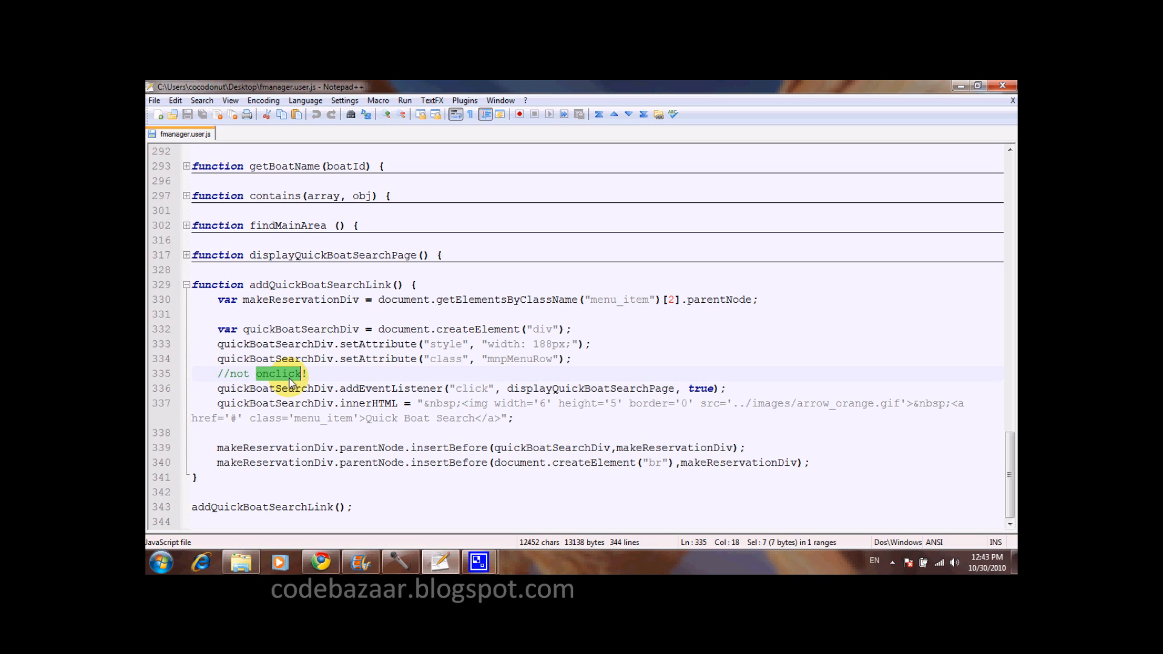
{"action": "mouse_move", "coordinate": [301, 383]}
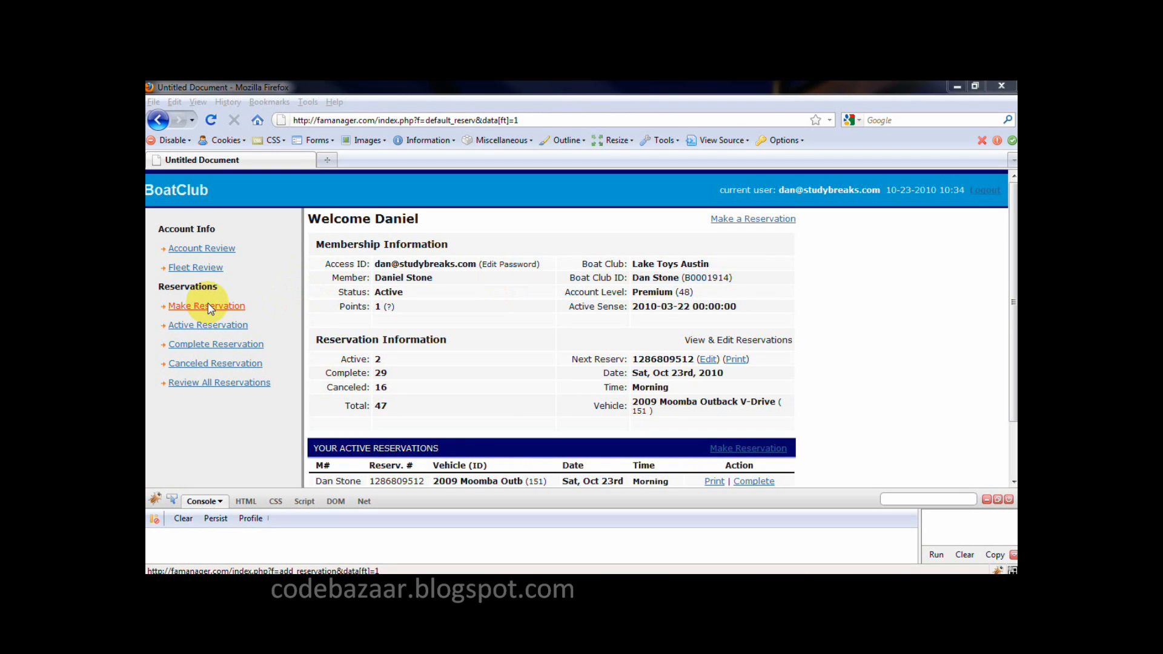
With Firebug's Net tab watching, reserve on the 29th from the reservation calendar
{"action": "left_click", "coordinate": [205, 305]}
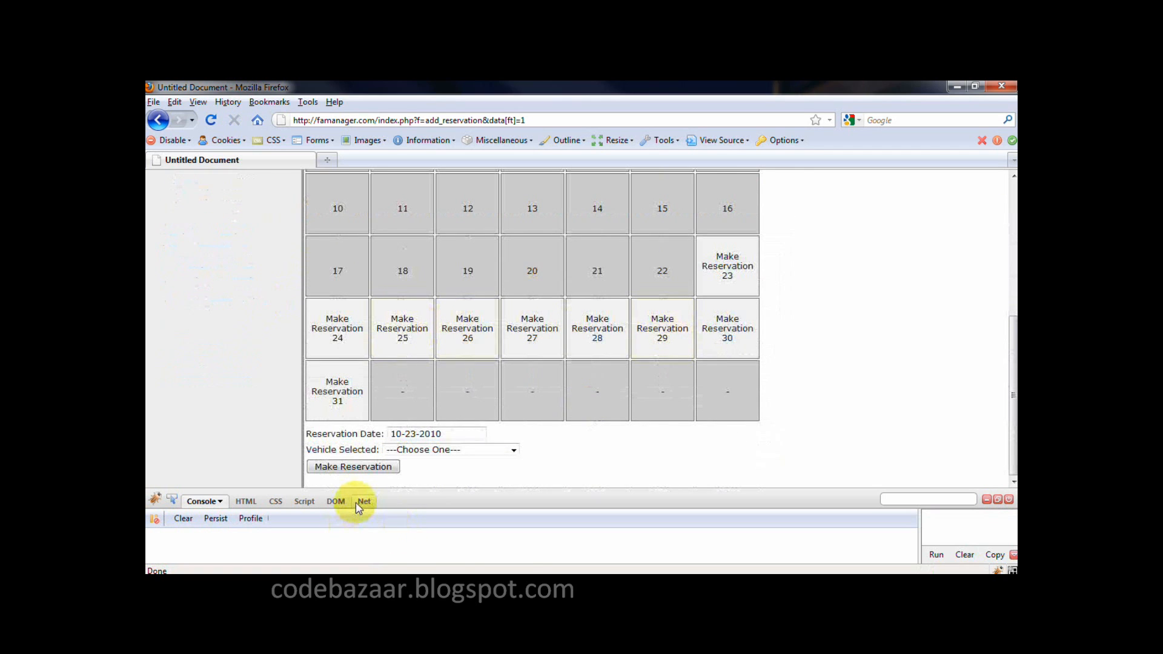
{"action": "left_click", "coordinate": [363, 502]}
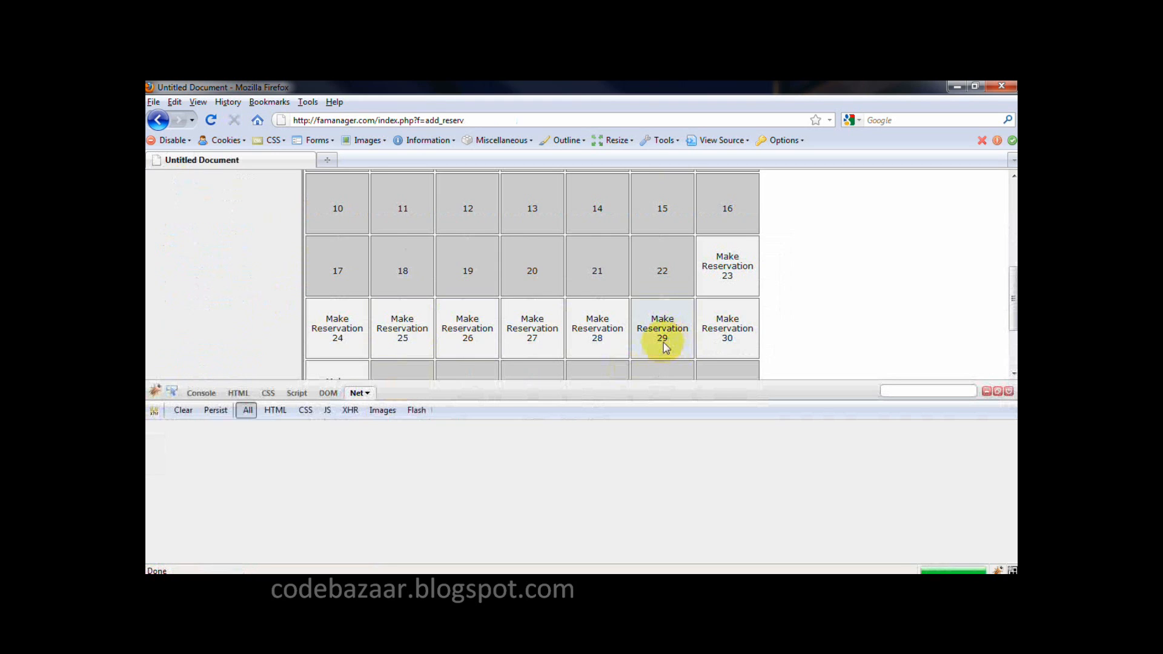
{"action": "left_click", "coordinate": [661, 327]}
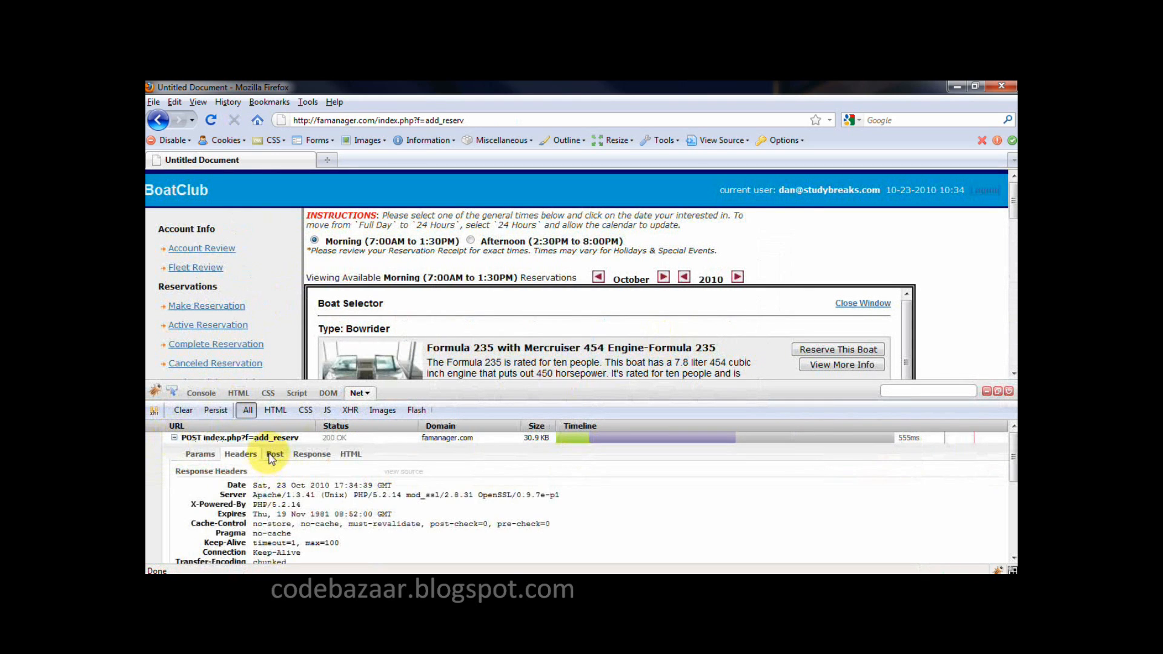
Examine the add_reserv POST's form parameters and the returned HTML response
{"action": "left_click", "coordinate": [273, 453]}
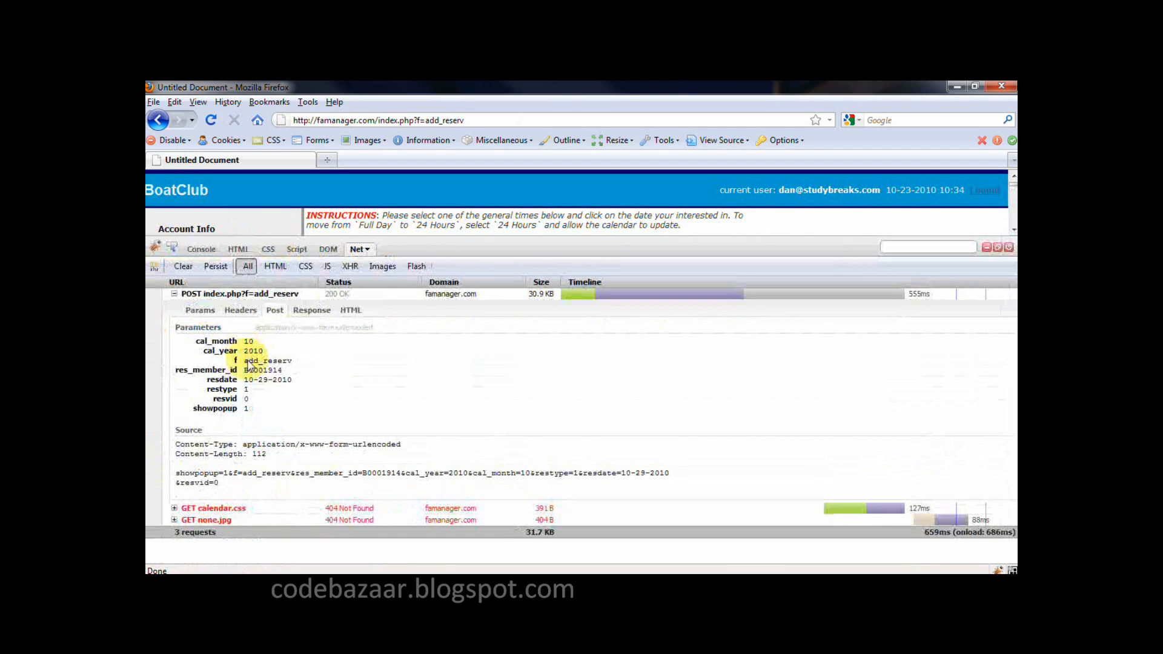
{"action": "left_click", "coordinate": [311, 310]}
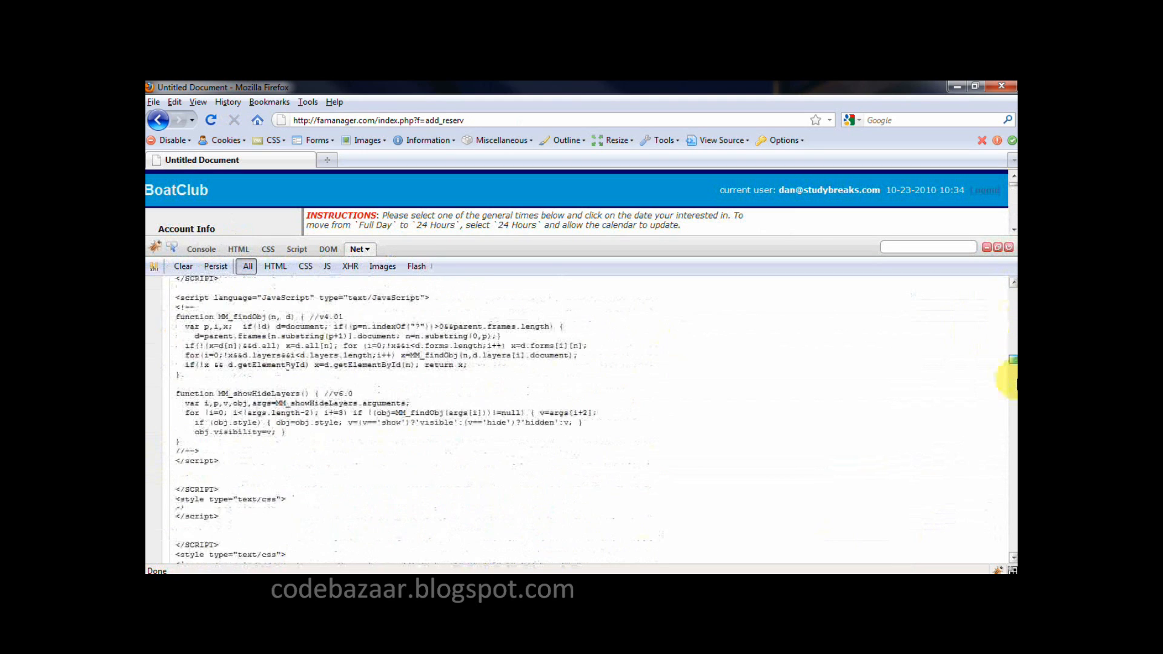
{"action": "scroll", "scroll_direction": "down", "scroll_amount": 3}
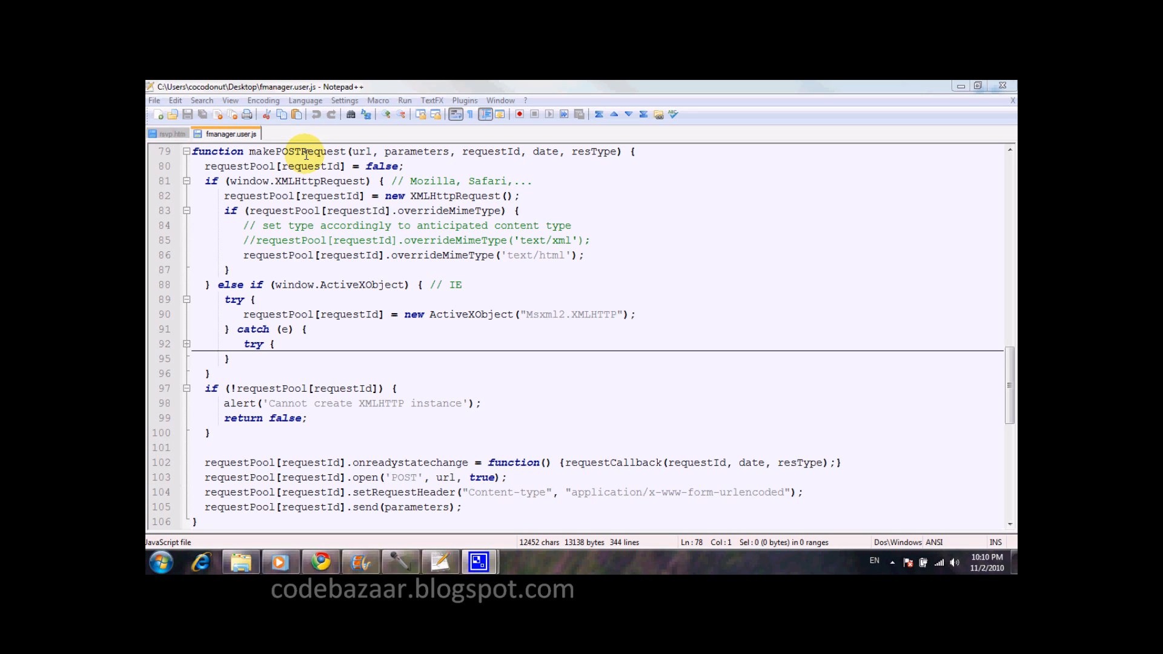
Highlight XMLHttpRequest and the onreadystatechange callback in makePOSTRequest
{"action": "left_click", "coordinate": [301, 181]}
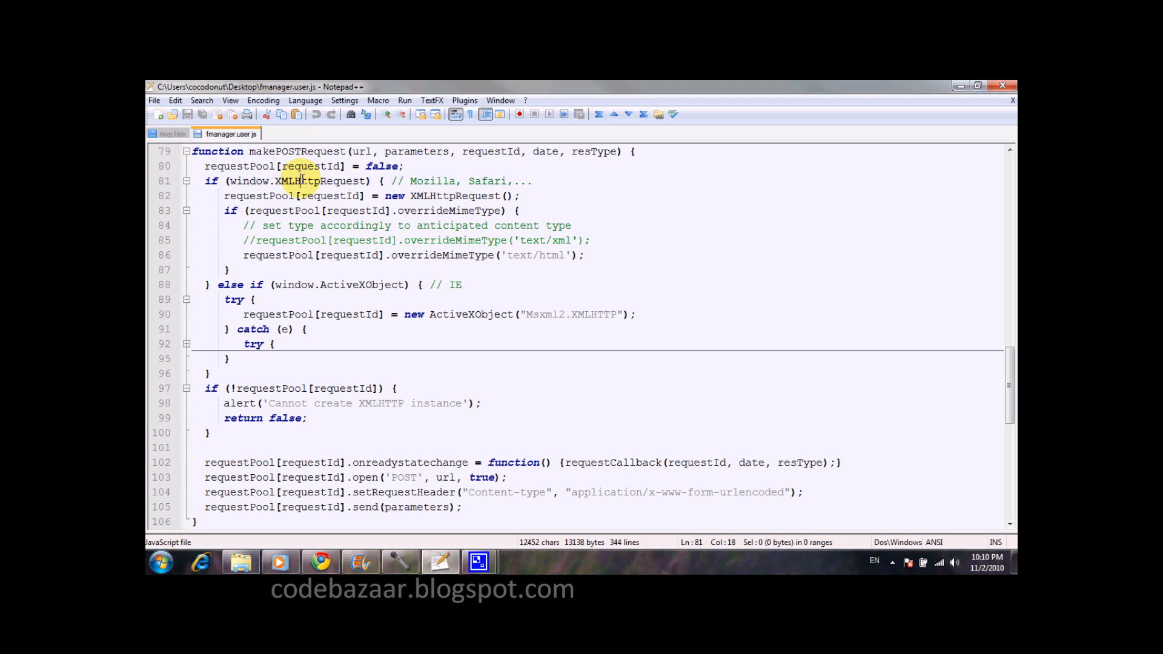
{"action": "double_click", "coordinate": [317, 180]}
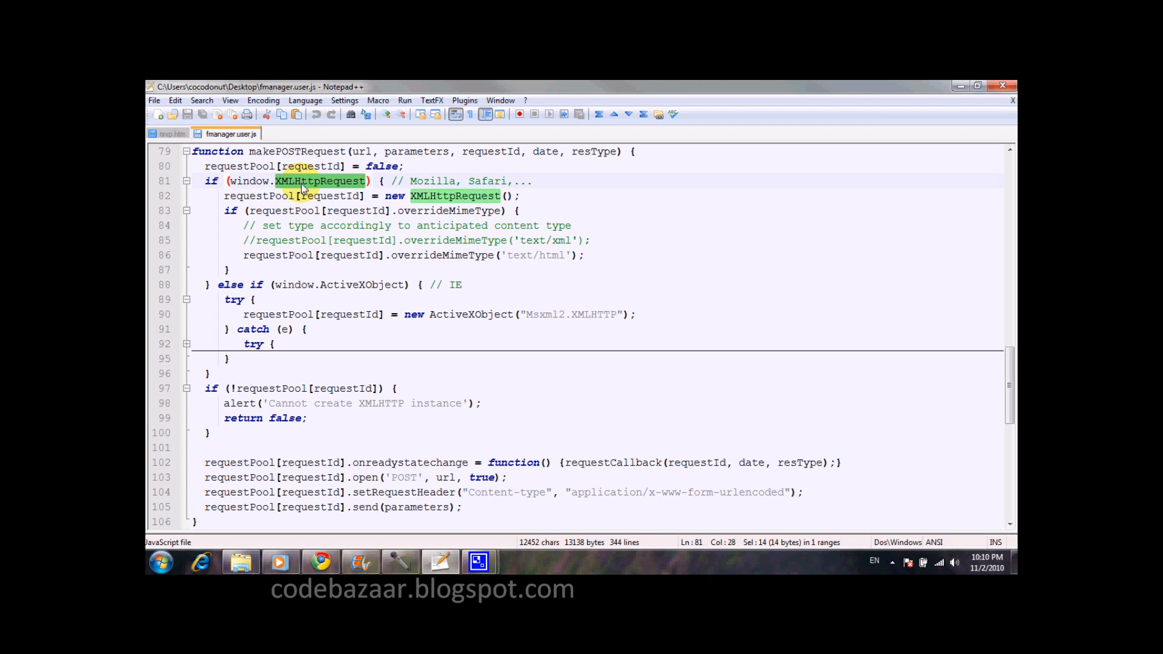
{"action": "mouse_move", "coordinate": [329, 230]}
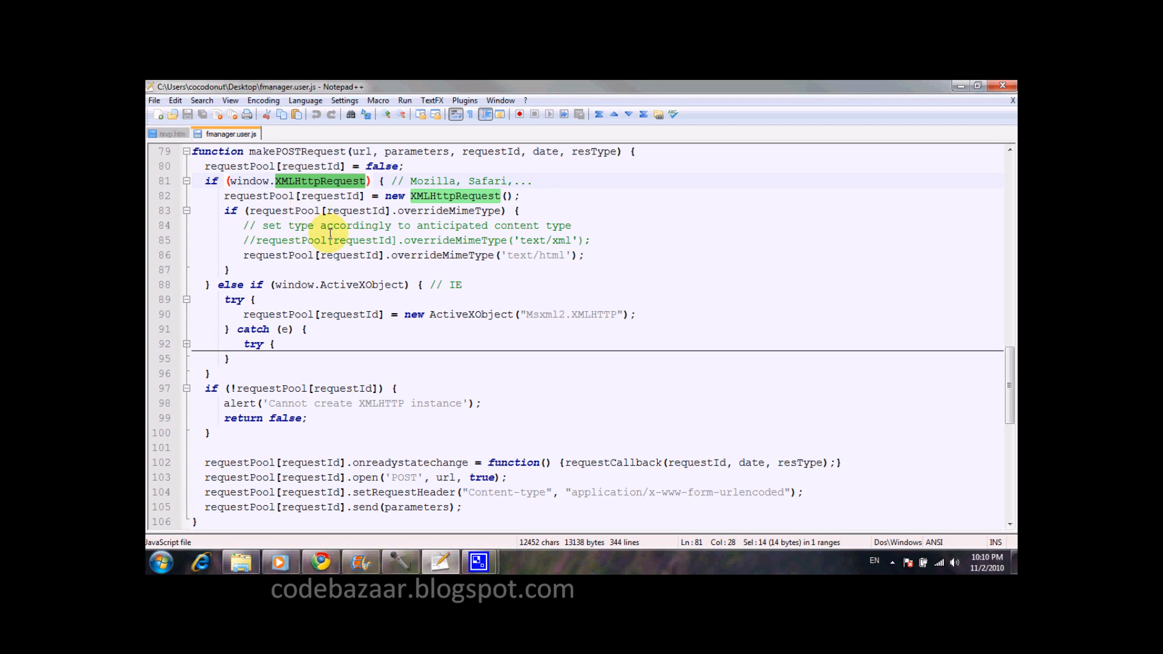
{"action": "scroll", "scroll_direction": "down", "scroll_amount": 3}
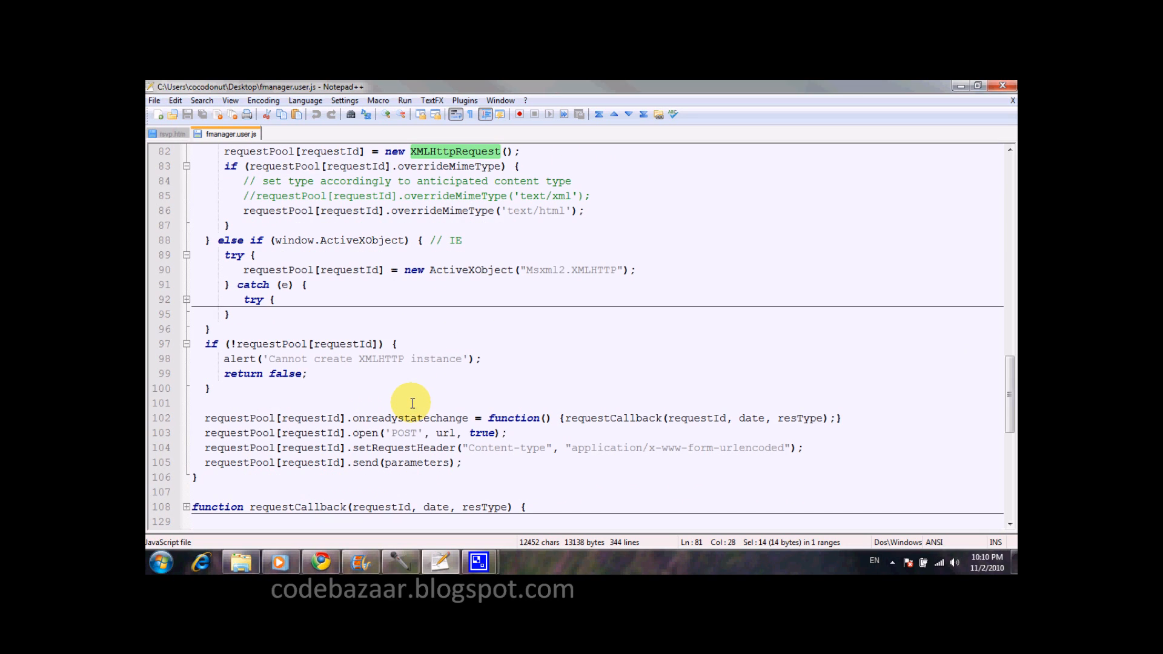
{"action": "mouse_move", "coordinate": [380, 416]}
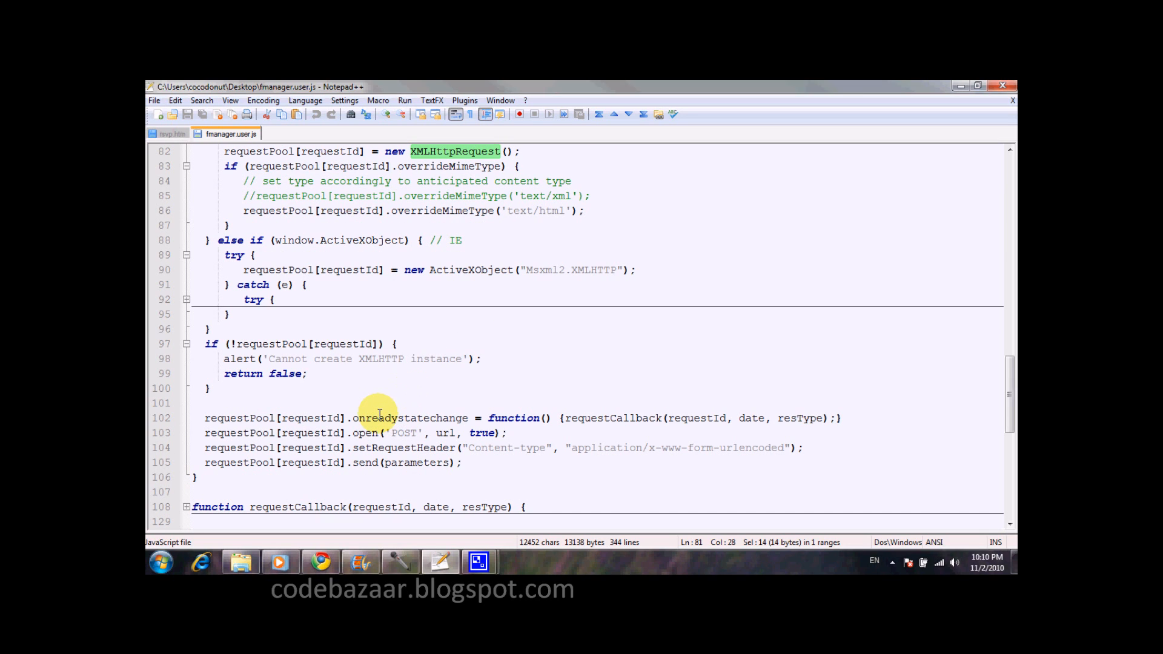
{"action": "mouse_move", "coordinate": [358, 407]}
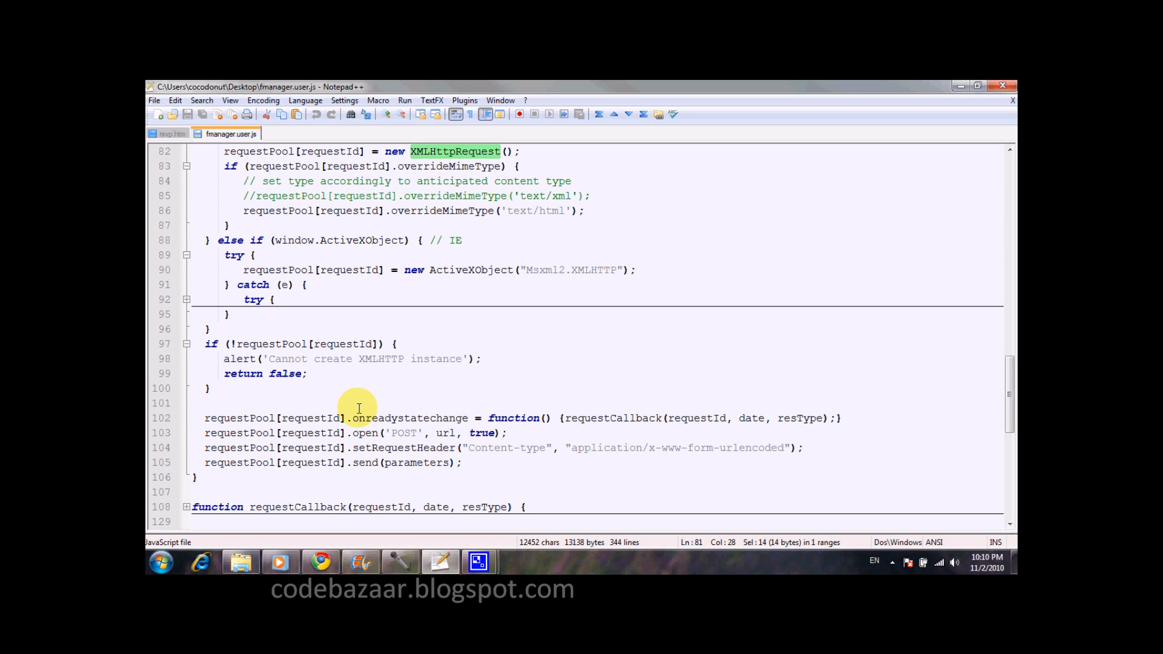
{"action": "double_click", "coordinate": [405, 418]}
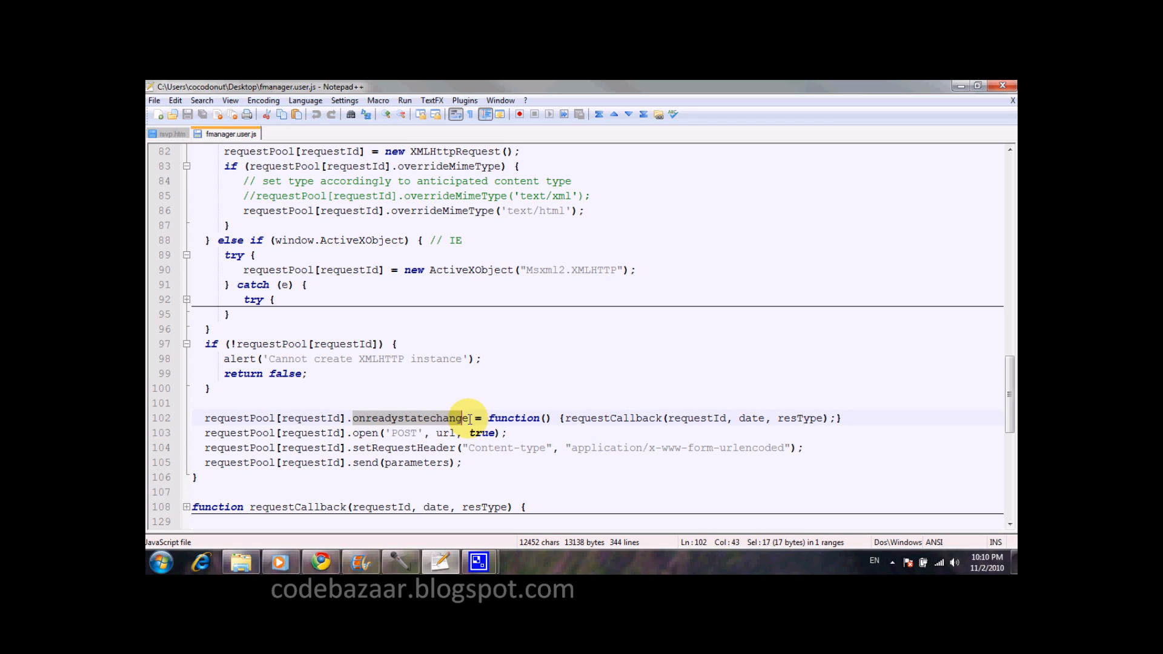
{"action": "left_click_drag", "start_coordinate": [467, 418], "coordinate": [619, 418]}
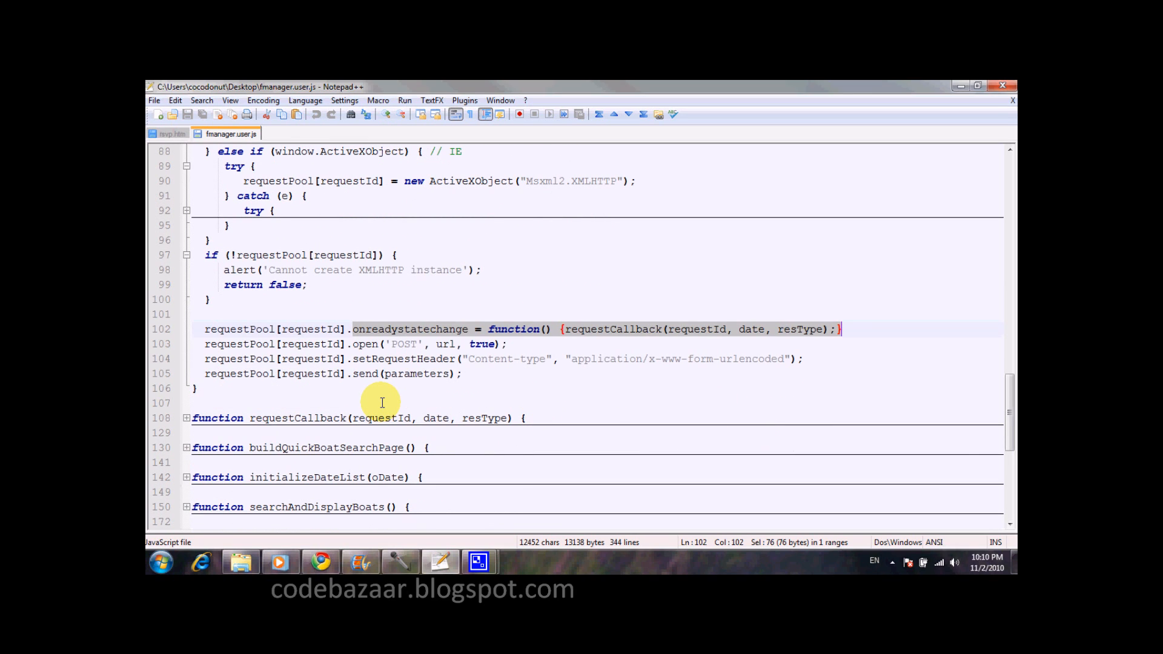
{"action": "mouse_move", "coordinate": [552, 341]}
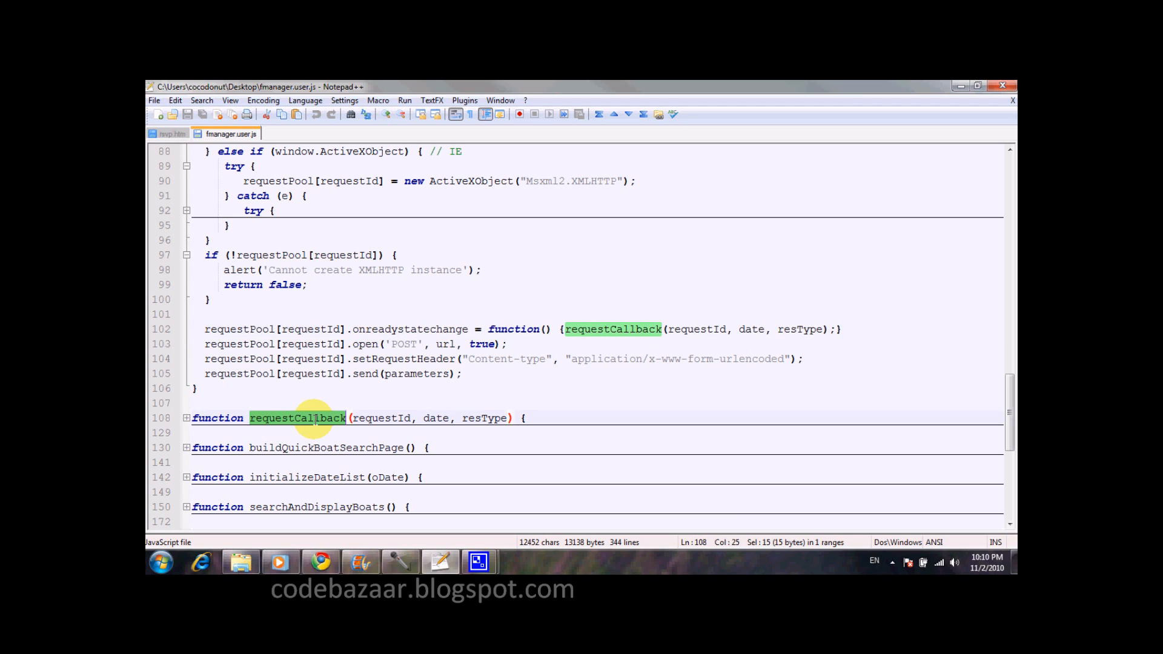
{"action": "mouse_move", "coordinate": [316, 425]}
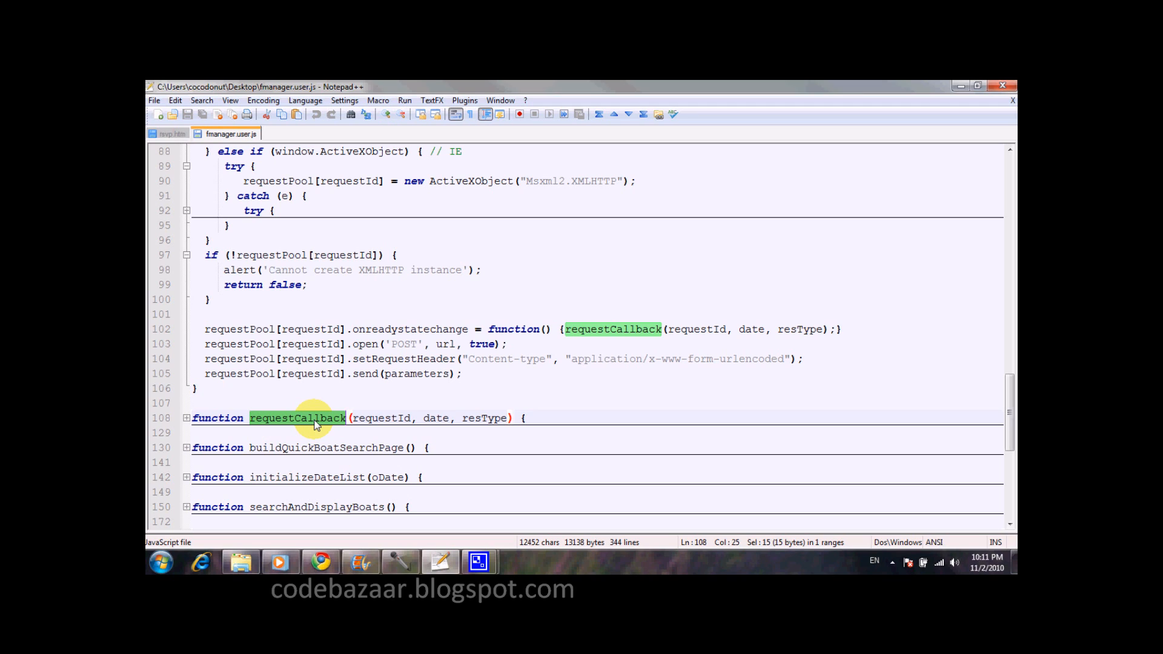
{"action": "mouse_move", "coordinate": [330, 426]}
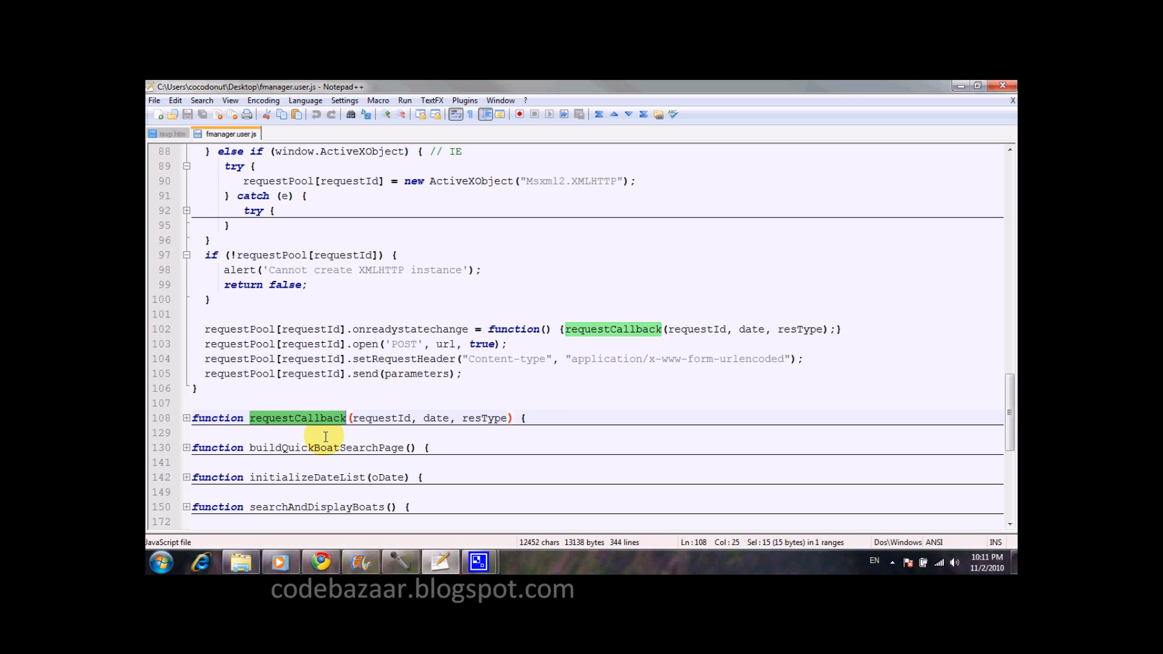
{"action": "mouse_move", "coordinate": [485, 329]}
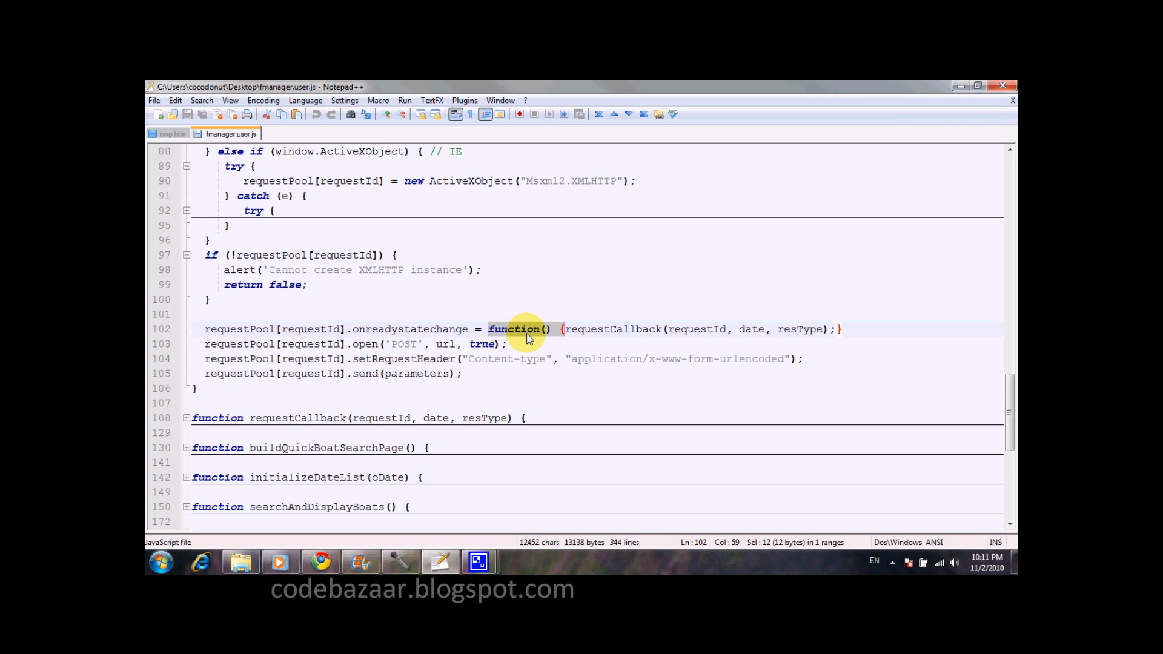
{"action": "mouse_move", "coordinate": [529, 333]}
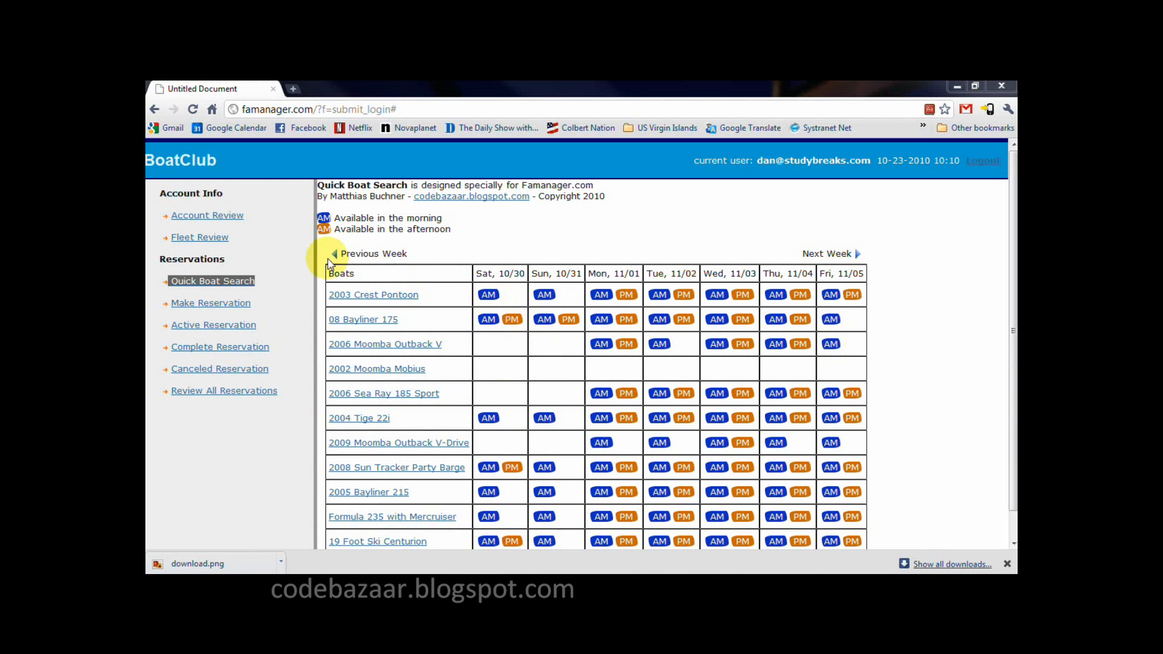
{"action": "mouse_move", "coordinate": [879, 260]}
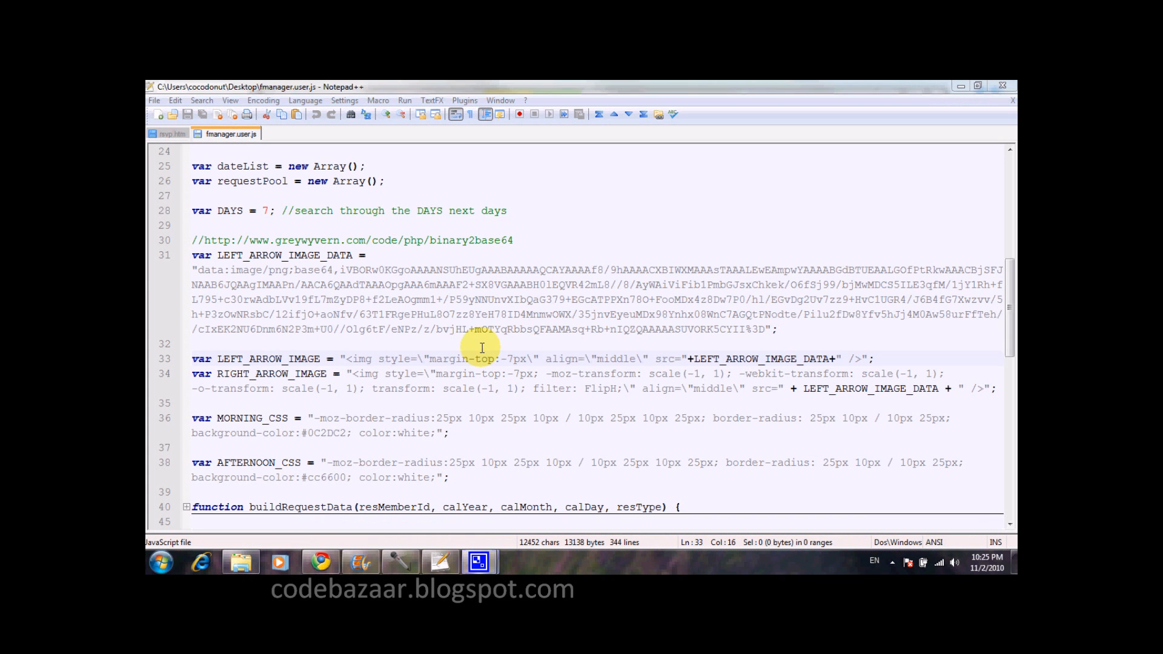
Highlight the arrow image's src attribute and every LEFT_ARROW_IMAGE_DATA occurrence
{"action": "double_click", "coordinate": [360, 358]}
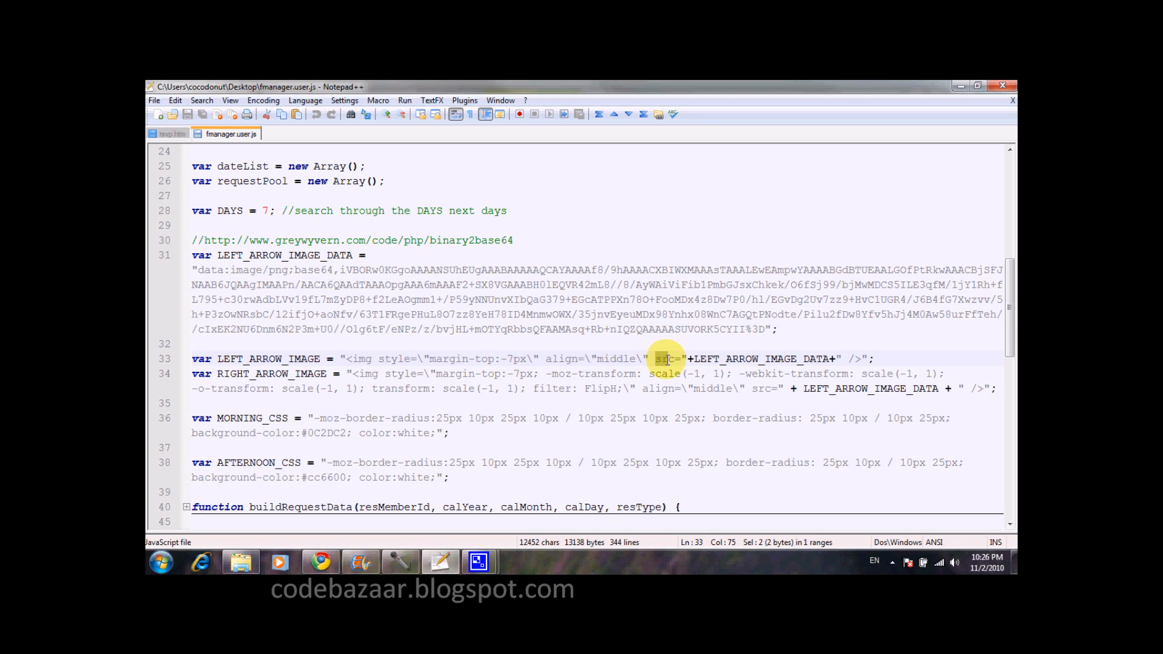
{"action": "double_click", "coordinate": [758, 358]}
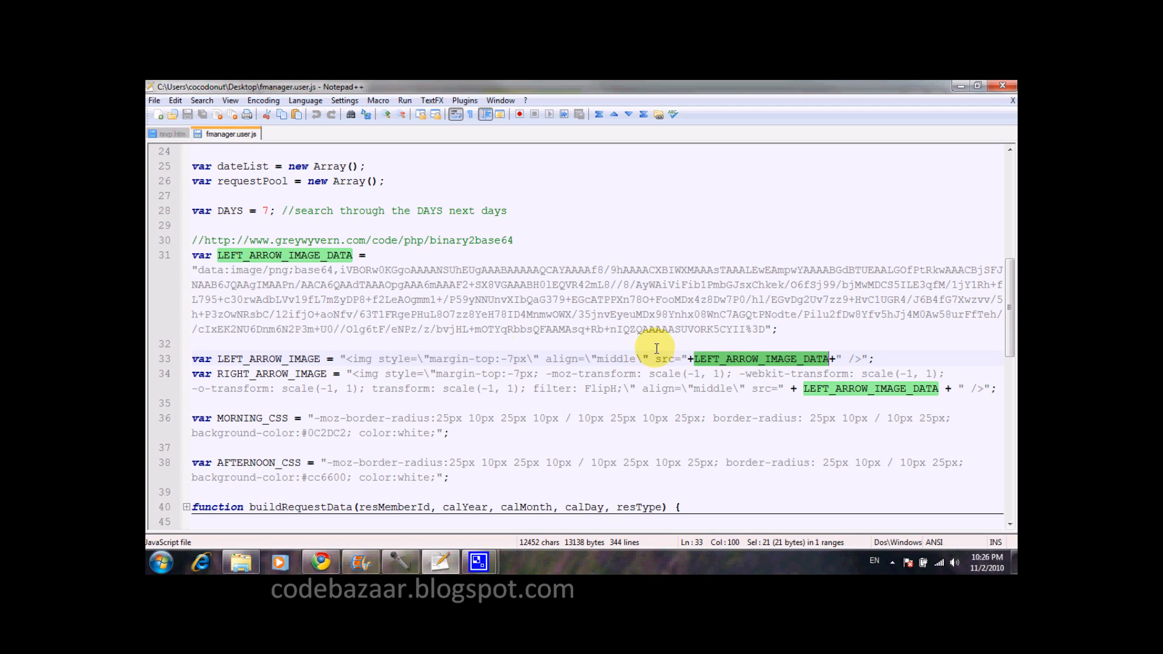